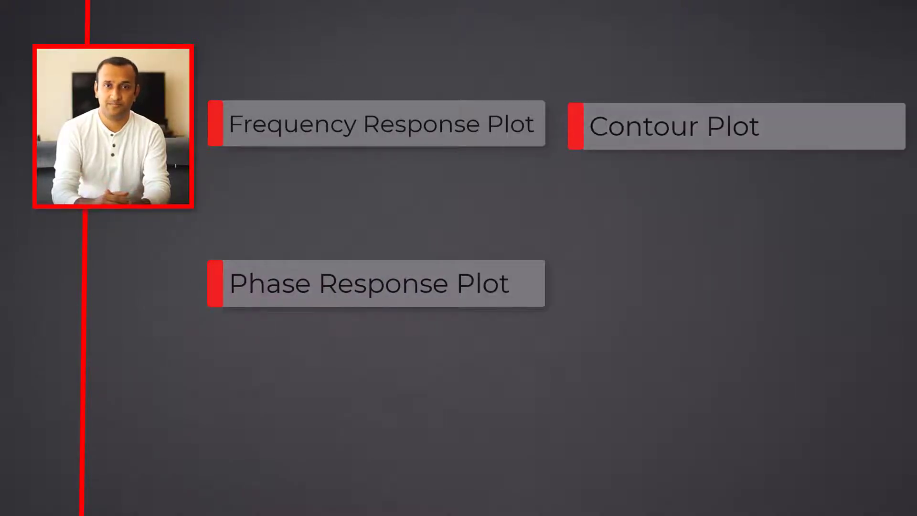
# Step through the frequency response, phase response and contour plot slides to the Workbench schematic
pyautogui.click(383, 122)
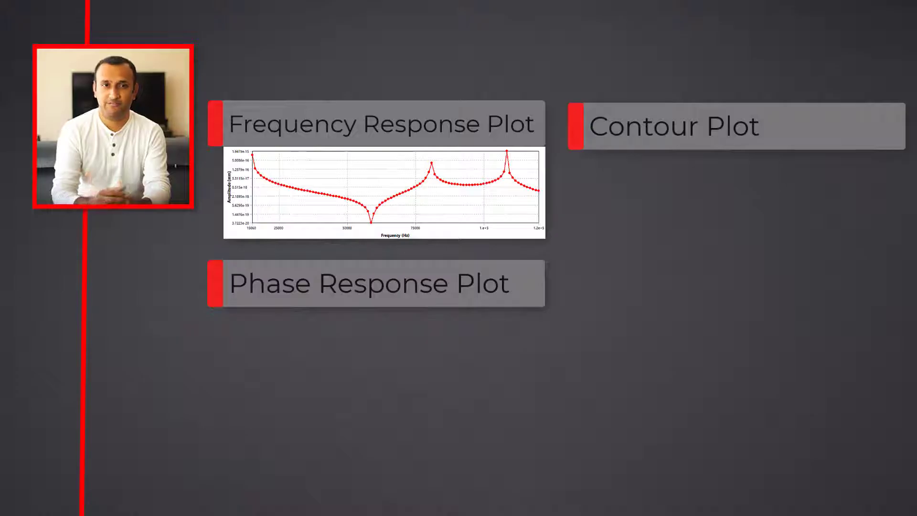
pyautogui.click(369, 283)
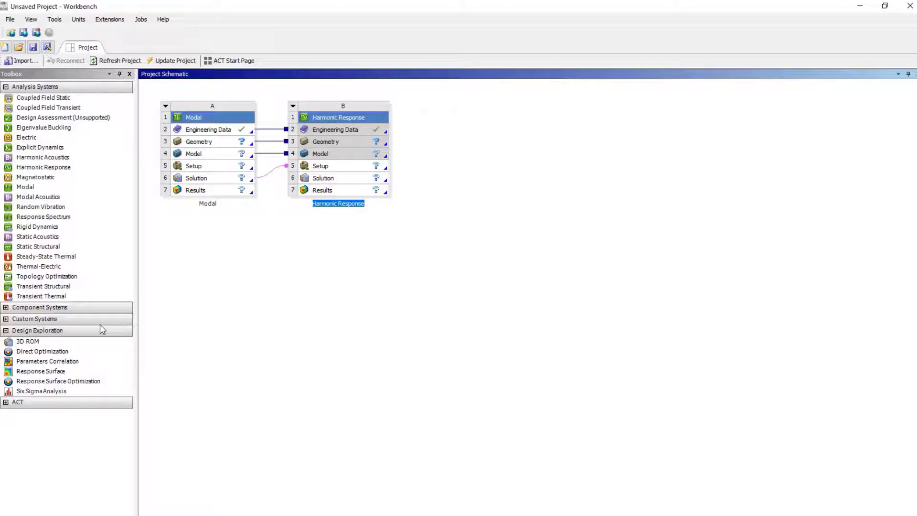
# Import geometry into the Modal system's Geometry cell and open the model in Mechanical
pyautogui.click(199, 141)
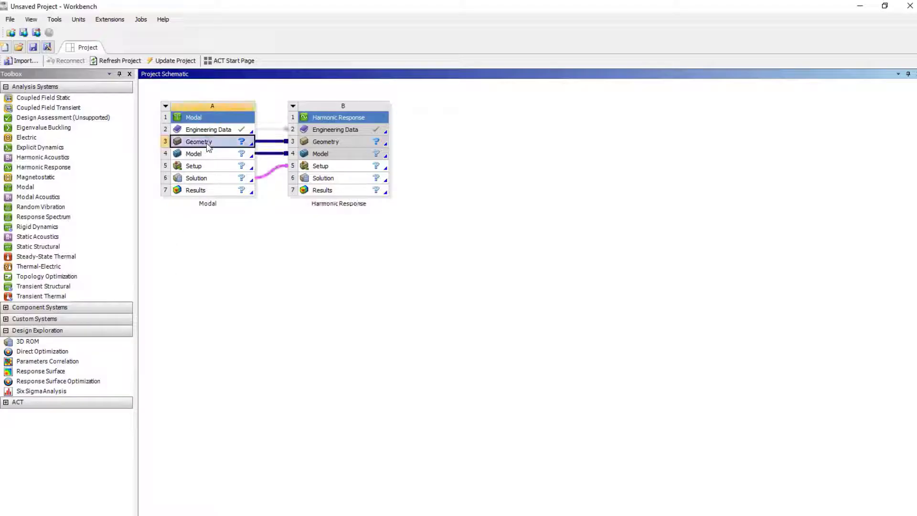
pyautogui.rightClick(198, 142)
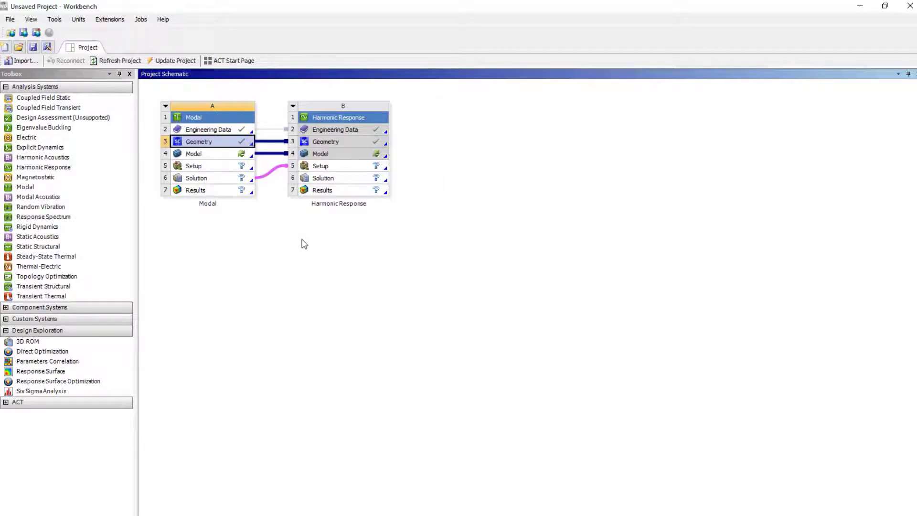
pyautogui.doubleClick(193, 154)
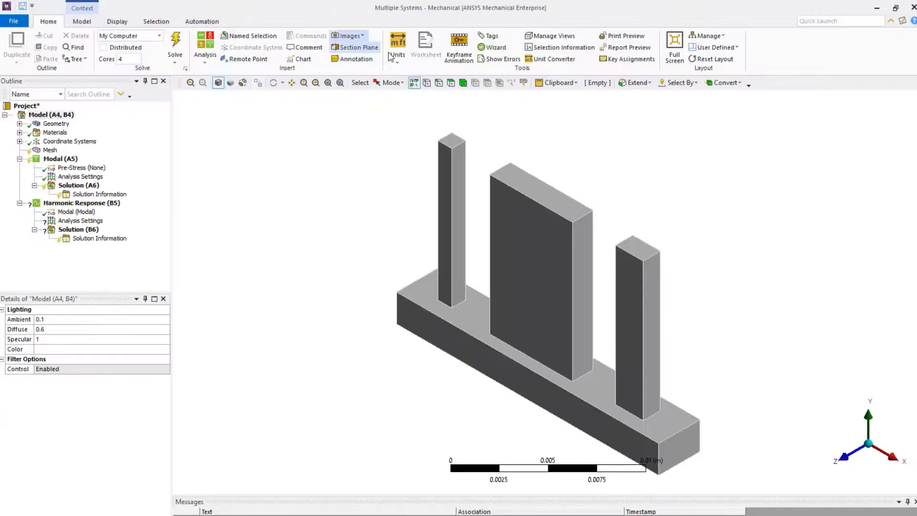
# Set units to Metric (mm, kg, N, s, mV, mA) and check the body's Structural Steel material
pyautogui.click(396, 47)
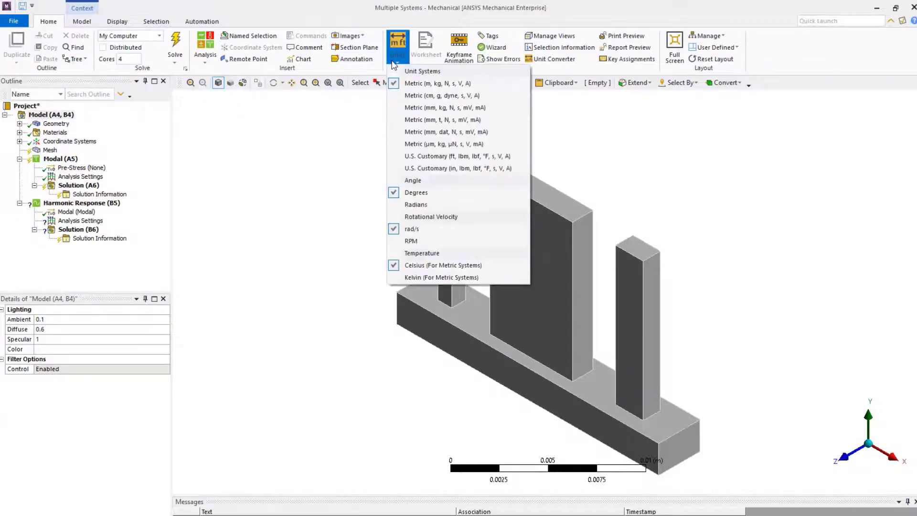
pyautogui.click(445, 107)
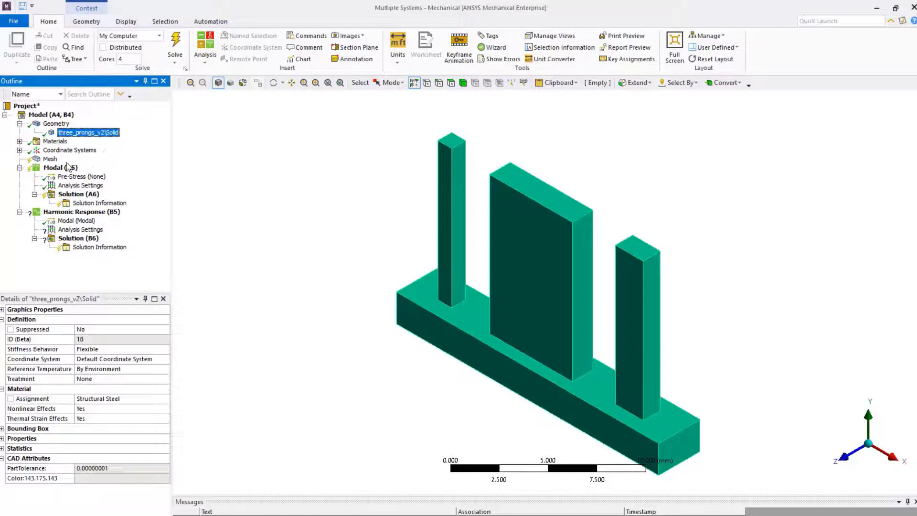
pyautogui.click(50, 158)
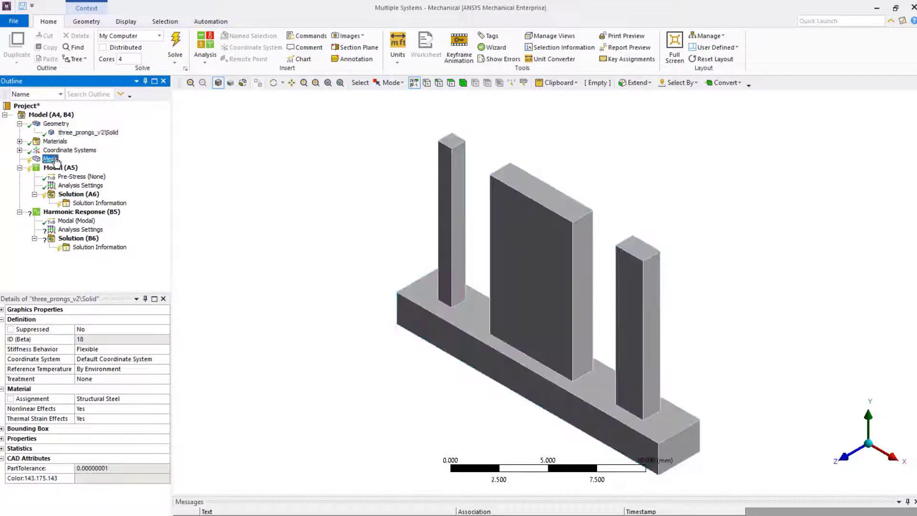
# Insert a MultiZone mesh method scoped to the three-prong block body
pyautogui.rightClick(48, 159)
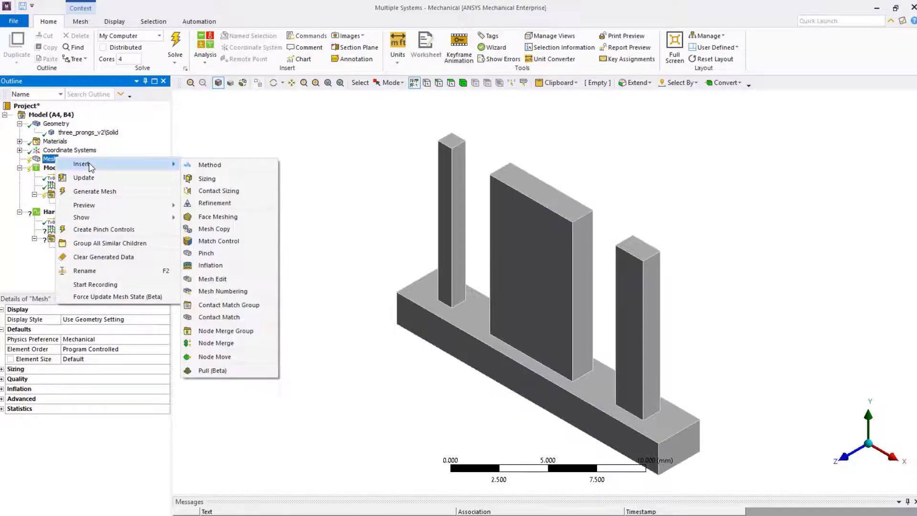
pyautogui.click(210, 164)
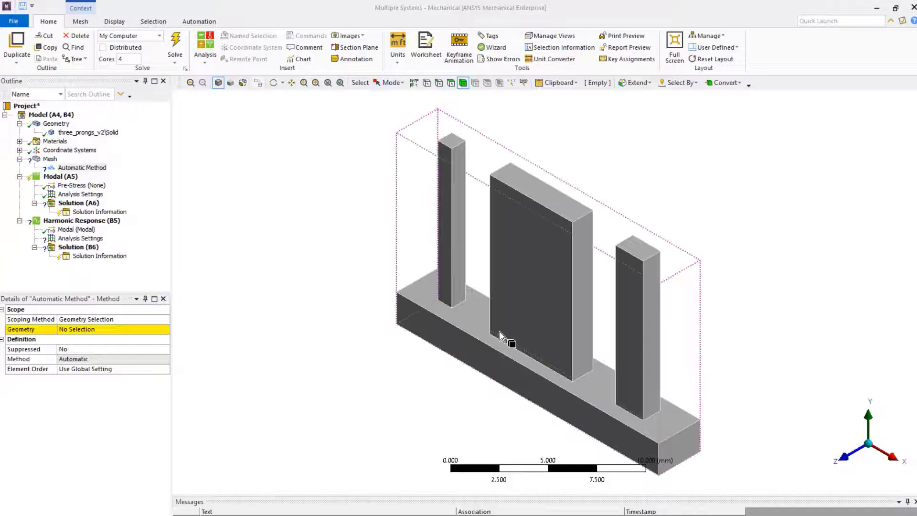
pyautogui.click(500, 333)
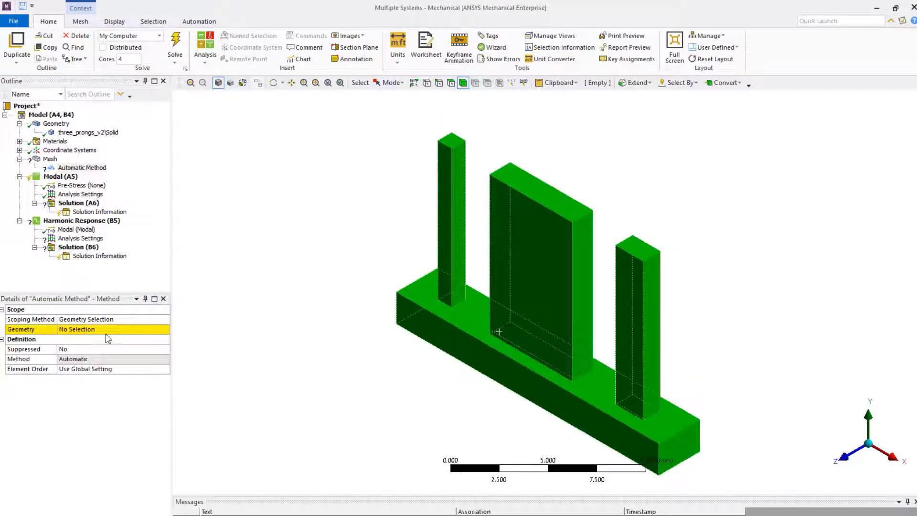
pyautogui.click(541, 291)
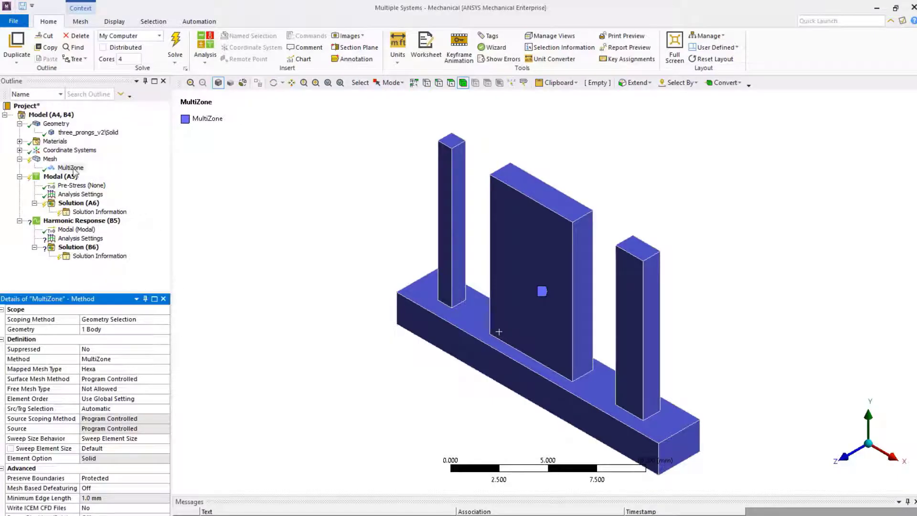
# Add a Body Sizing control on the block with 0.5 mm element size
pyautogui.rightClick(49, 158)
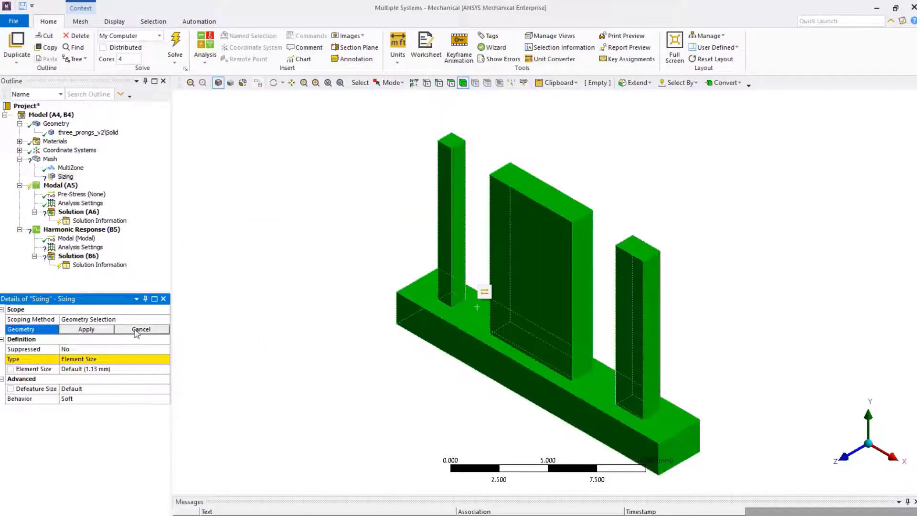
pyautogui.click(86, 329)
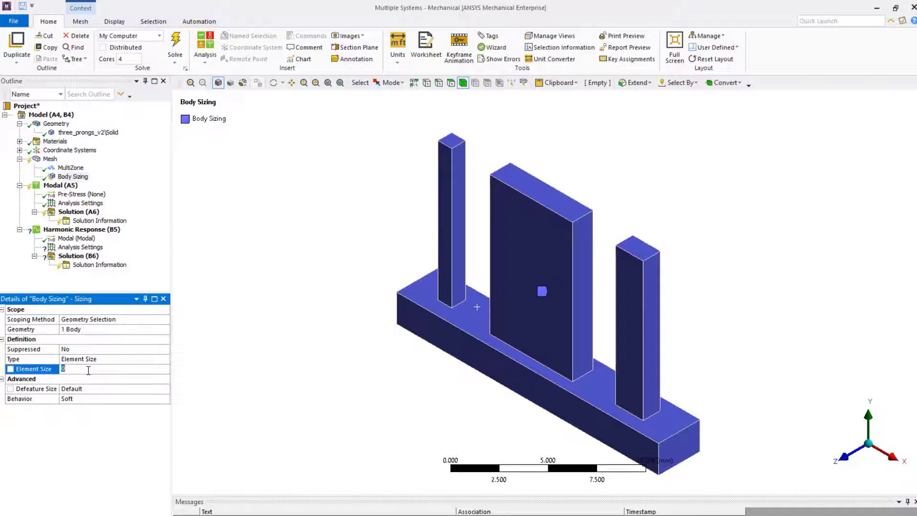
pyautogui.write('0.5 mm')
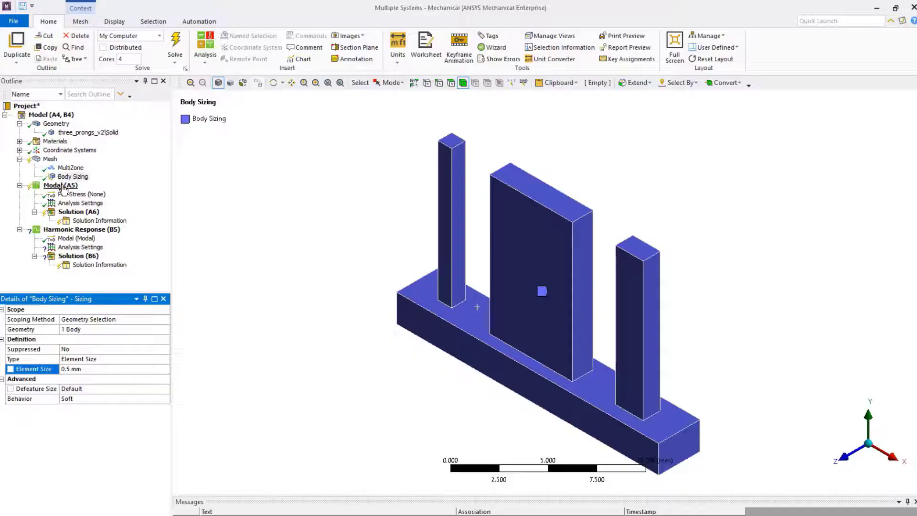
# Add a Fixed Support on the base underside and set Max Modes to Find to 15
pyautogui.click(59, 185)
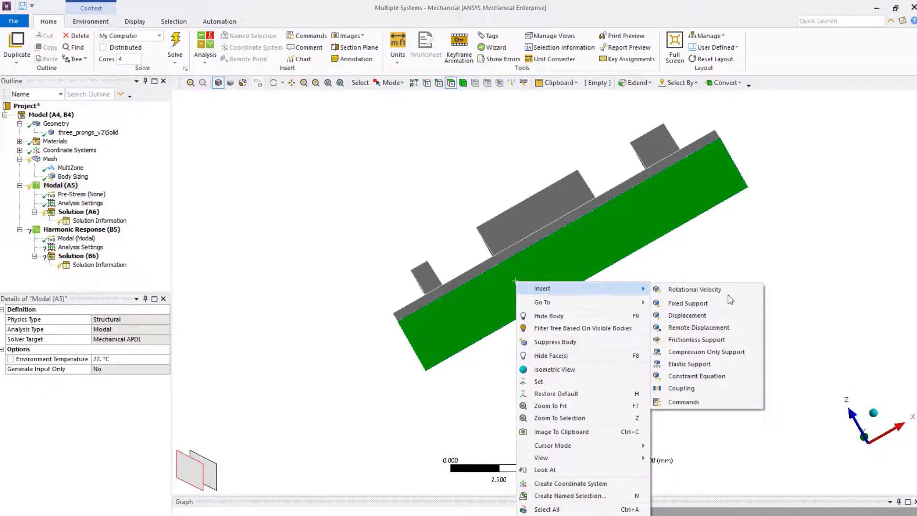
pyautogui.click(686, 303)
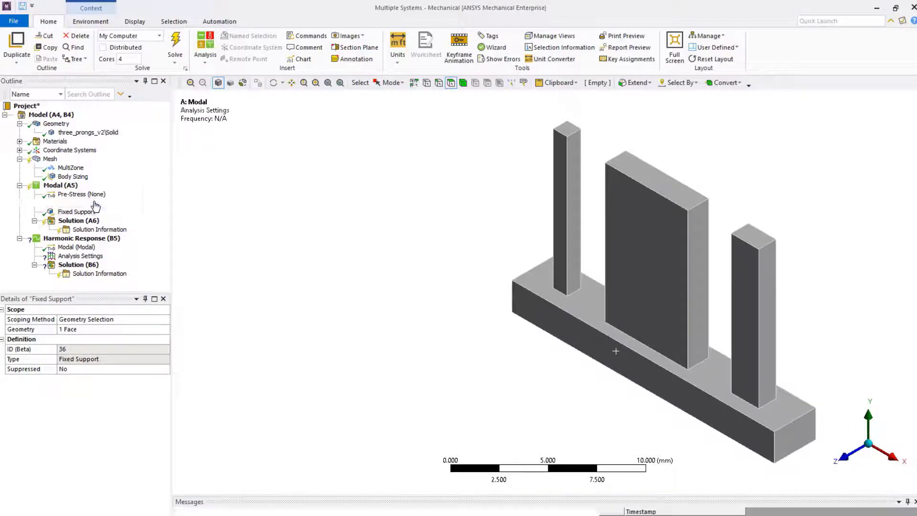
pyautogui.click(80, 203)
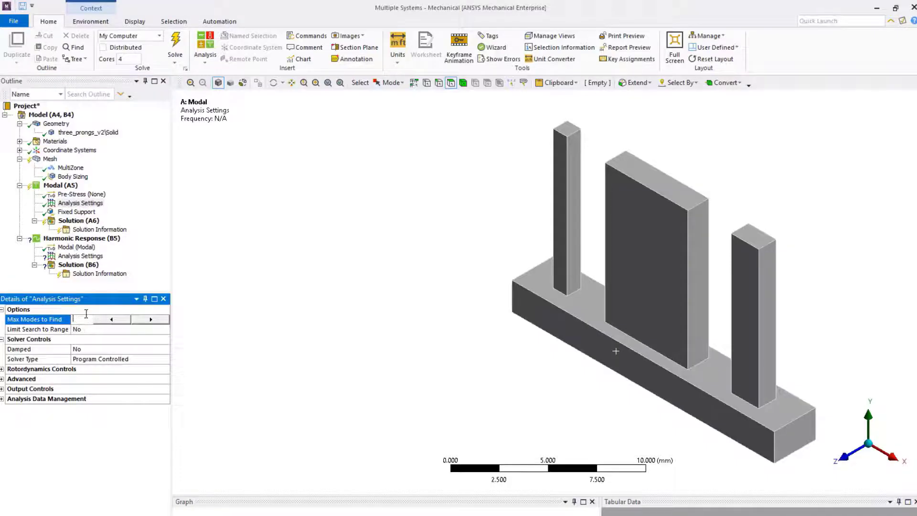
pyautogui.write('15')
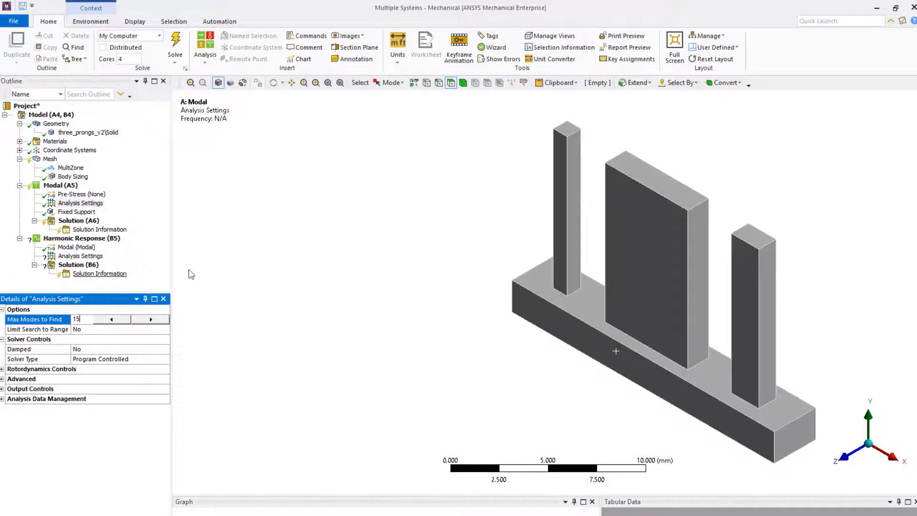
pyautogui.click(78, 221)
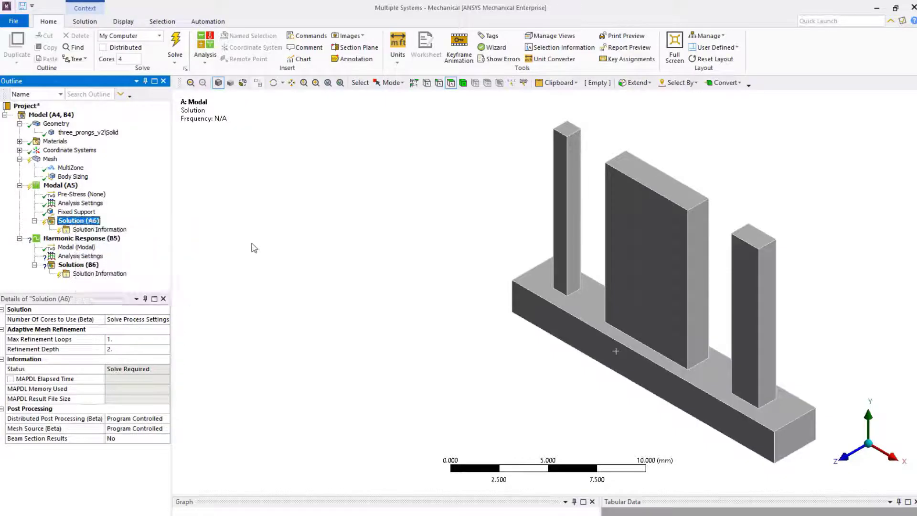
# Solve the modal analysis and select modes 1–5 in the Tabular Data
pyautogui.click(175, 45)
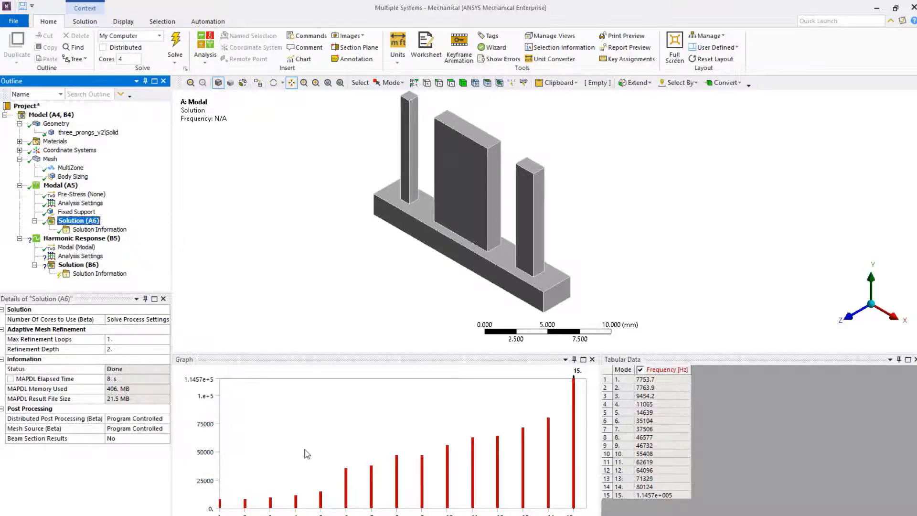
pyautogui.moveTo(669, 385)
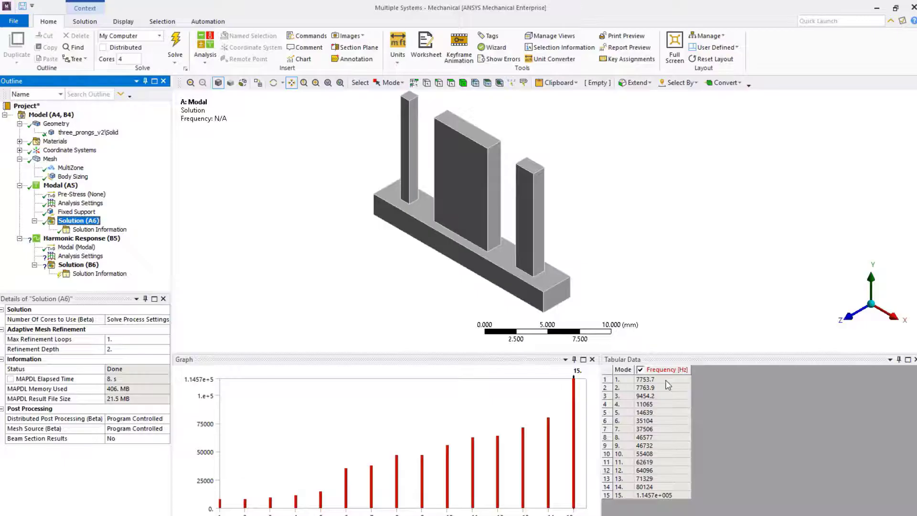
pyautogui.click(643, 378)
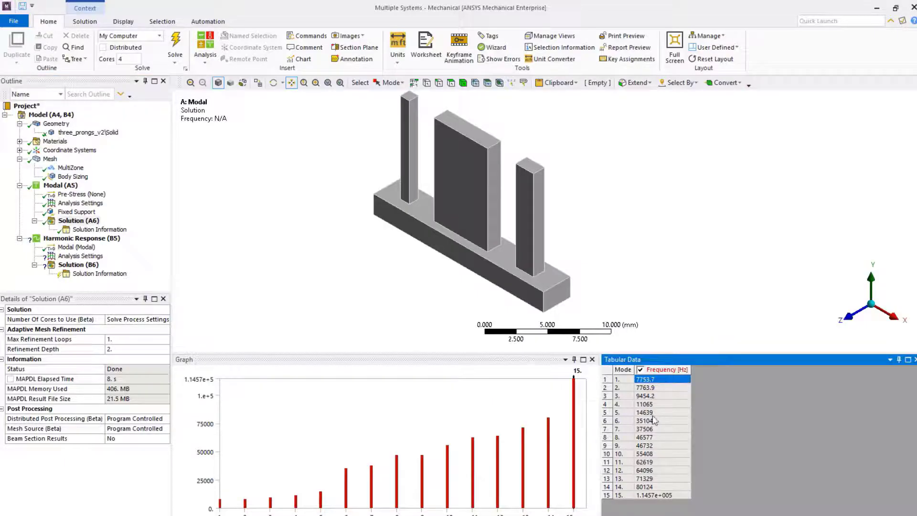
pyautogui.moveTo(643, 379); pyautogui.dragTo(644, 412)
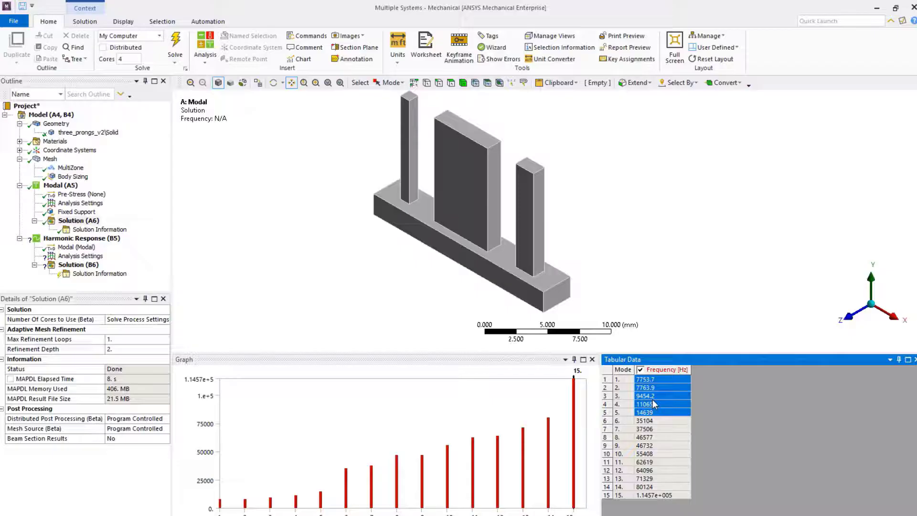
# Create Total Deformation mode shape results for the selected modes 1–5
pyautogui.rightClick(645, 404)
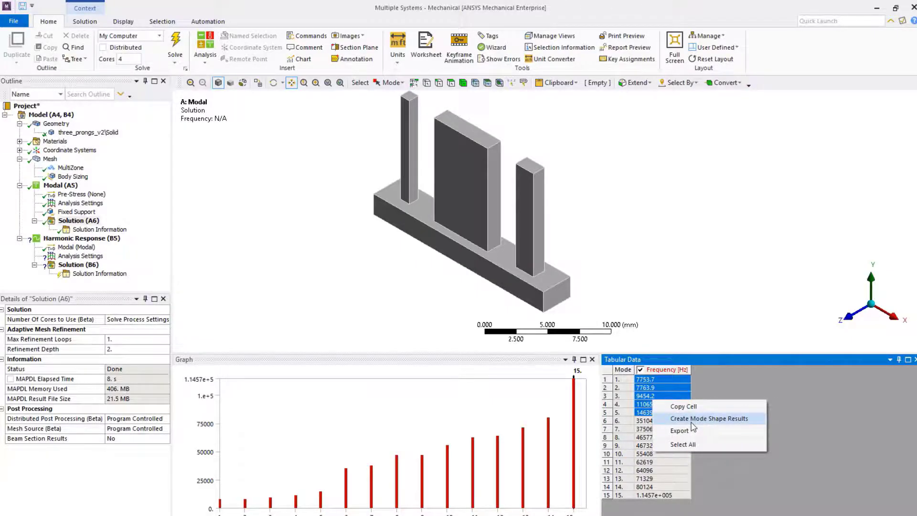
pyautogui.click(711, 418)
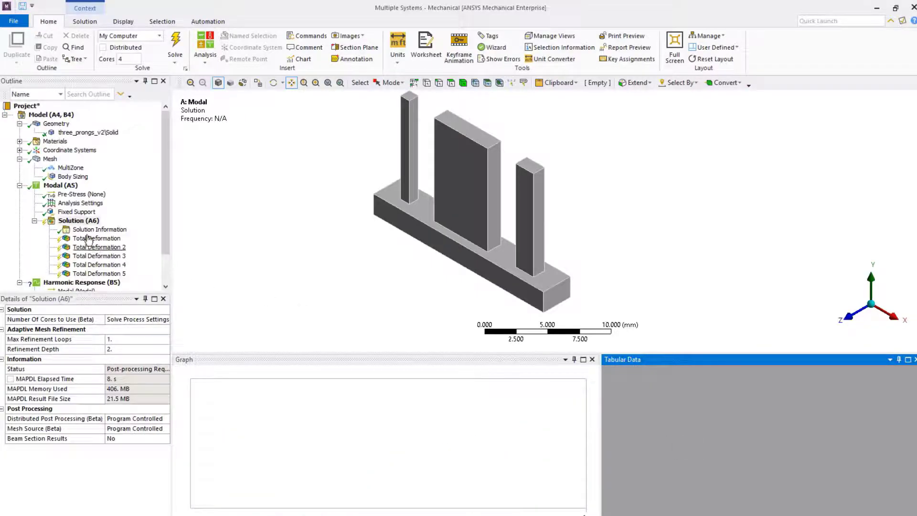
pyautogui.rightClick(78, 220)
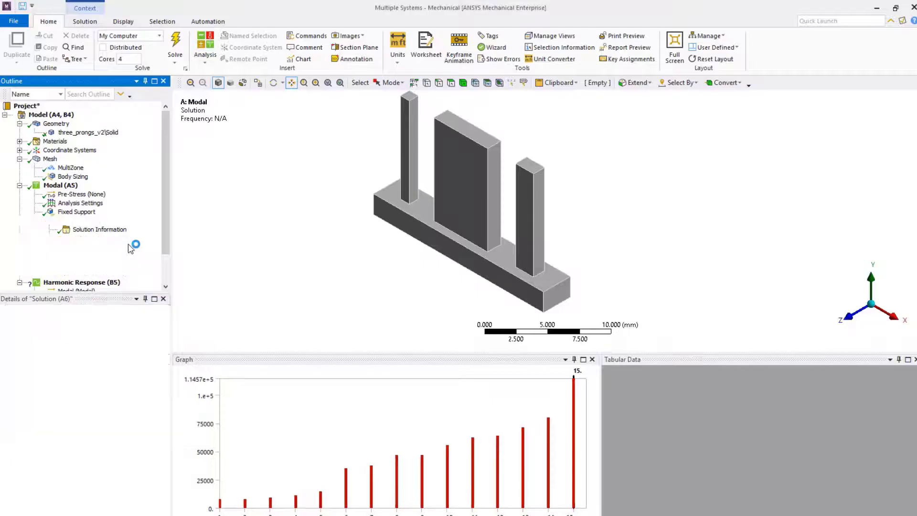
# View each mode shape from mode 1 through mode 5 at 14639 Hz
pyautogui.click(96, 238)
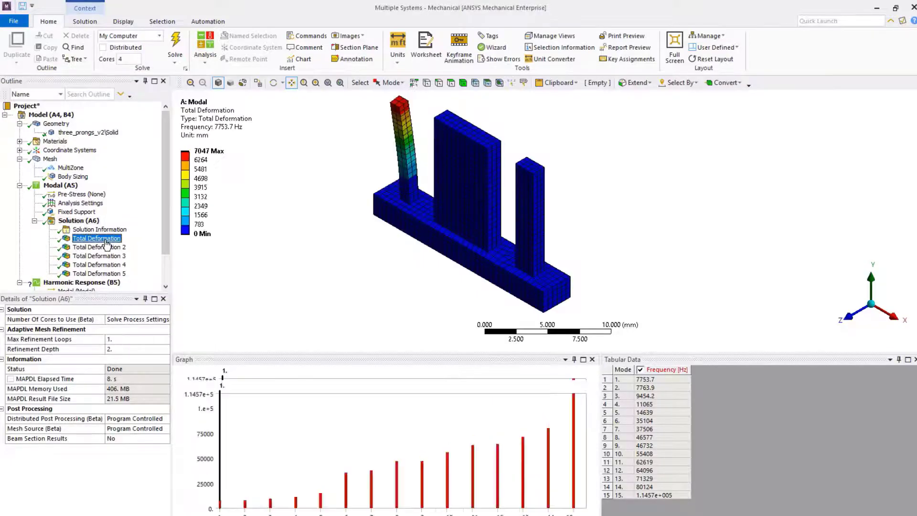
pyautogui.click(96, 238)
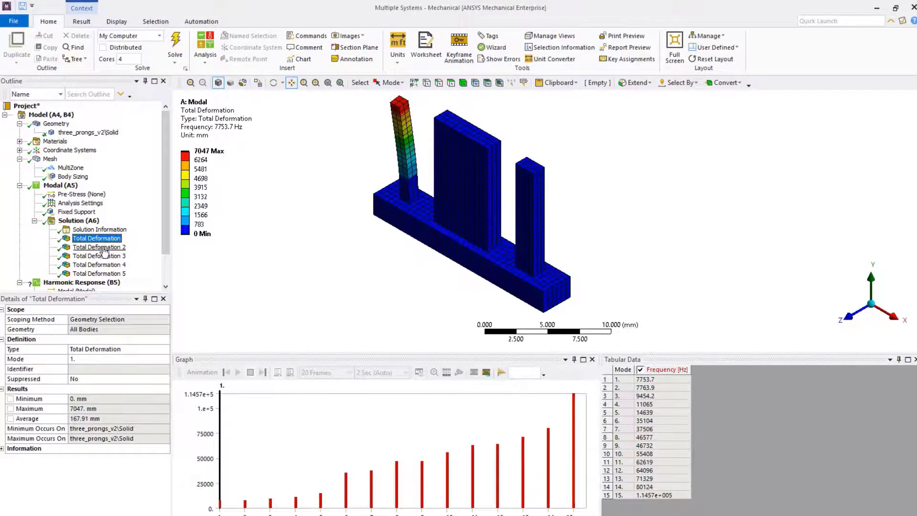
pyautogui.click(99, 247)
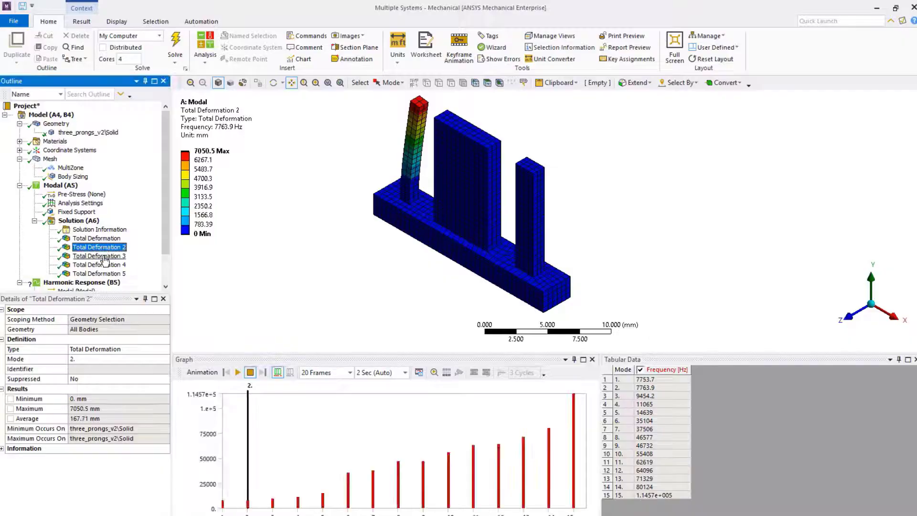
pyautogui.click(98, 256)
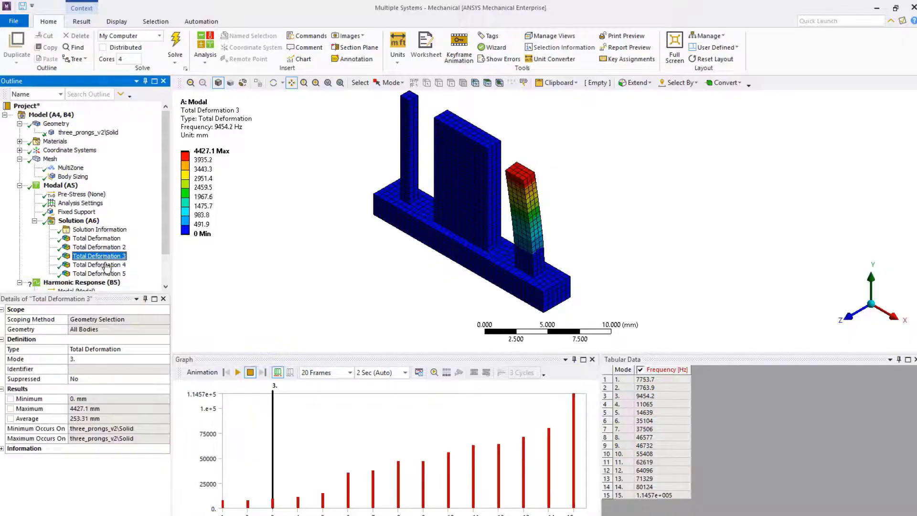
pyautogui.click(98, 264)
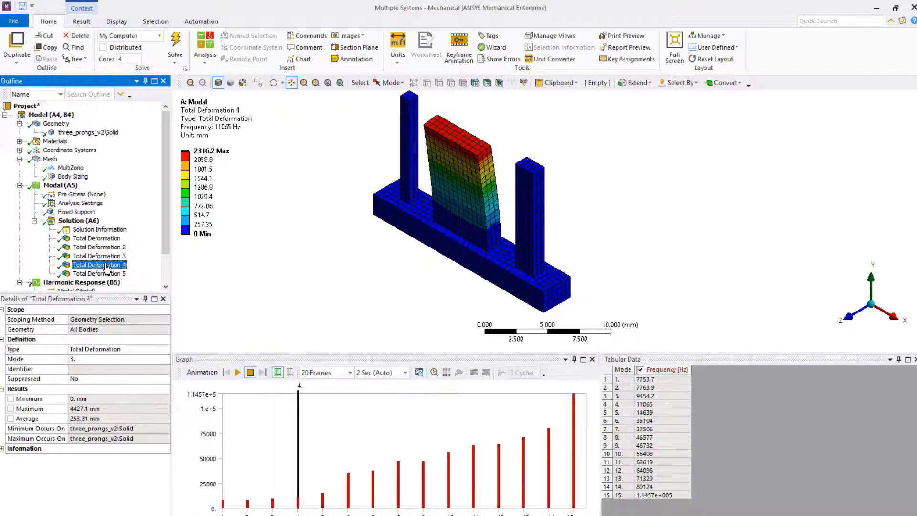
pyautogui.click(99, 238)
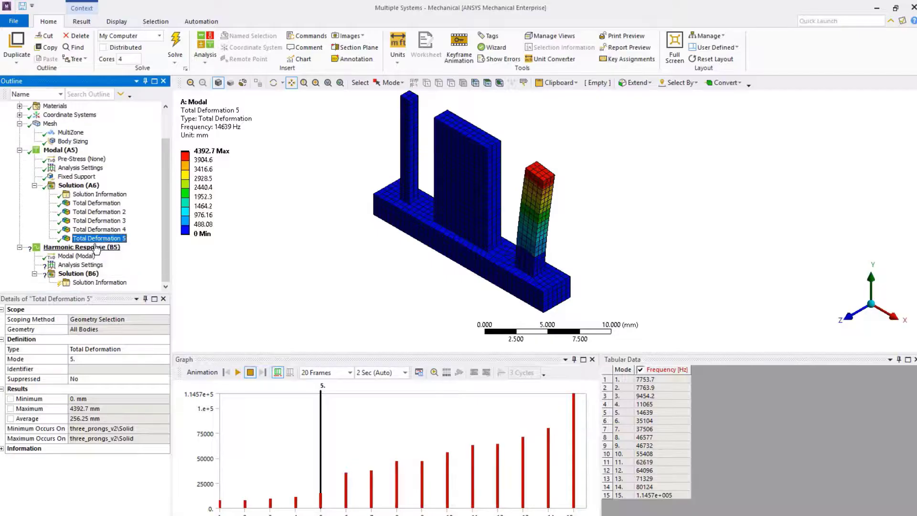
# Insert a Pressure load on the three prong faces with 10 MPa magnitude
pyautogui.rightClick(70, 246)
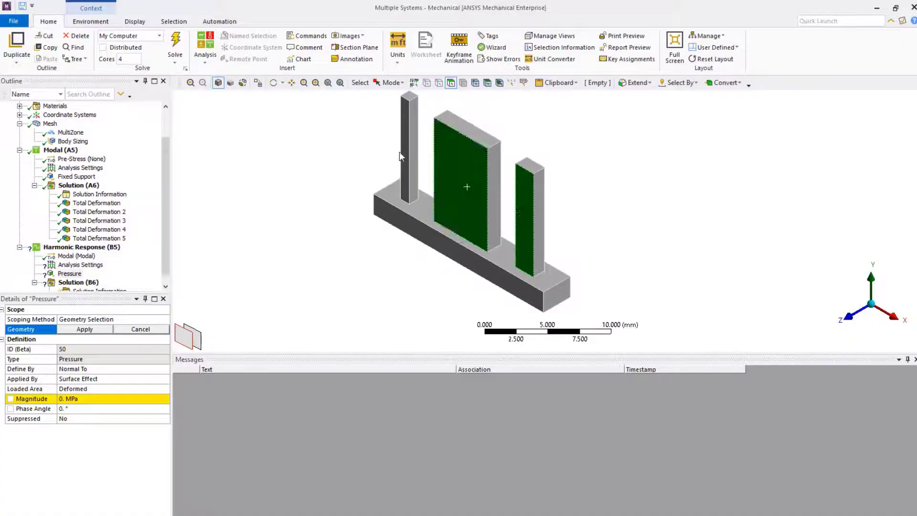
pyautogui.click(408, 158)
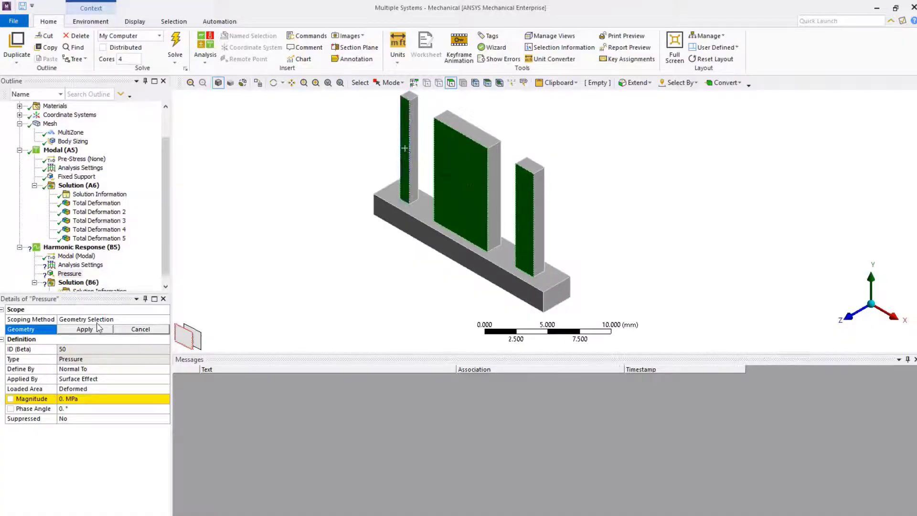
pyautogui.click(84, 328)
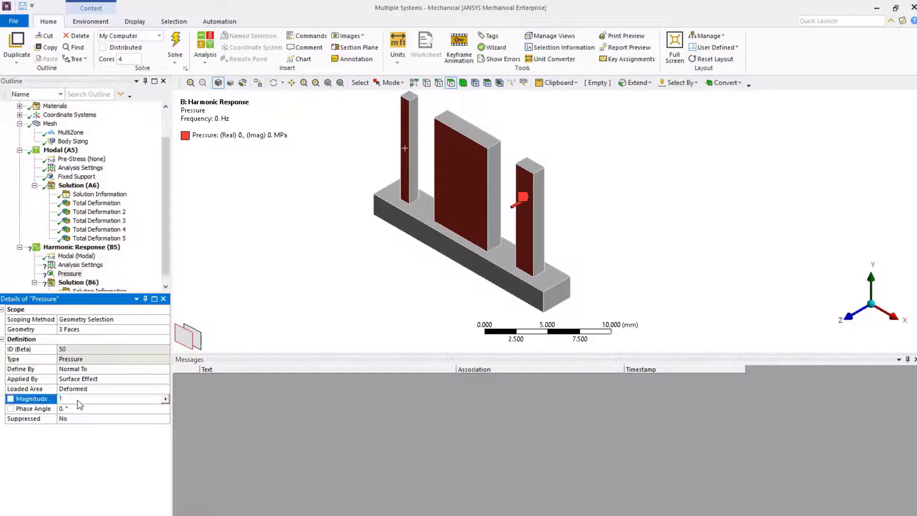
pyautogui.write('10. MPa')
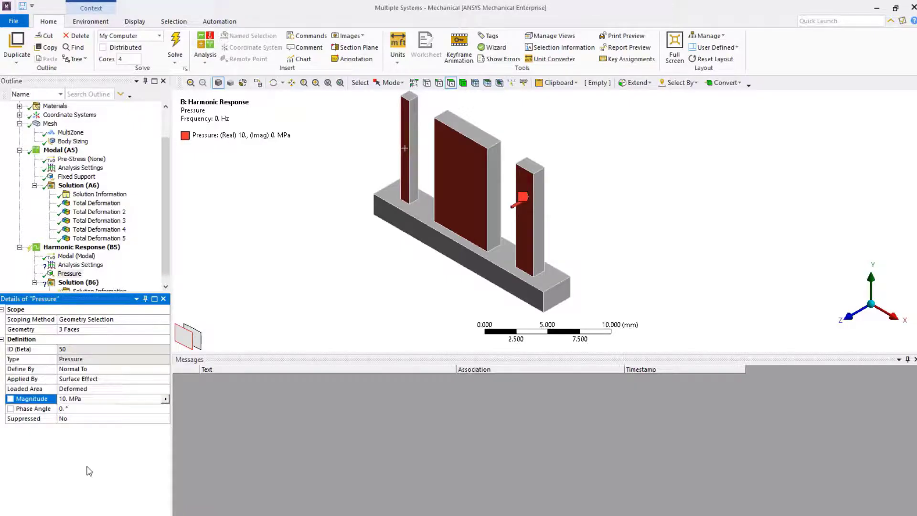
pyautogui.moveTo(79, 440)
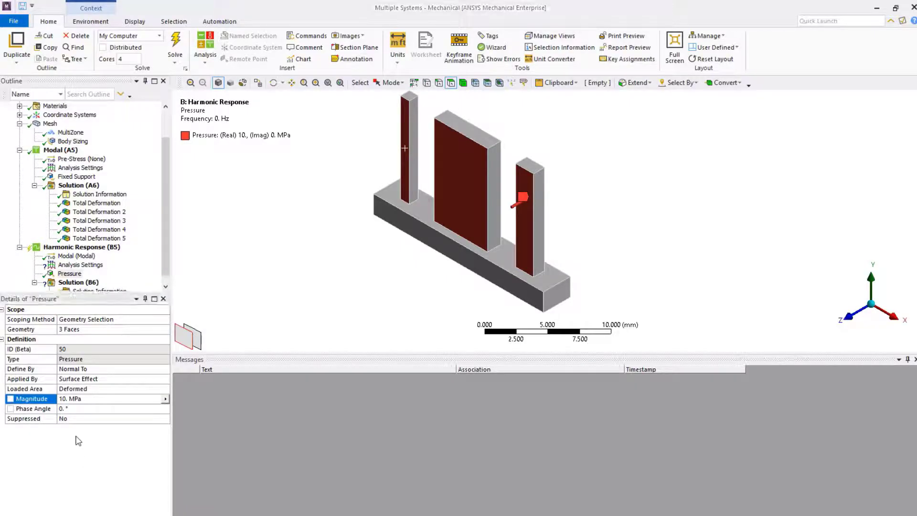
# Set the frequency range to 6000–20000 Hz with 50 solution intervals
pyautogui.click(81, 265)
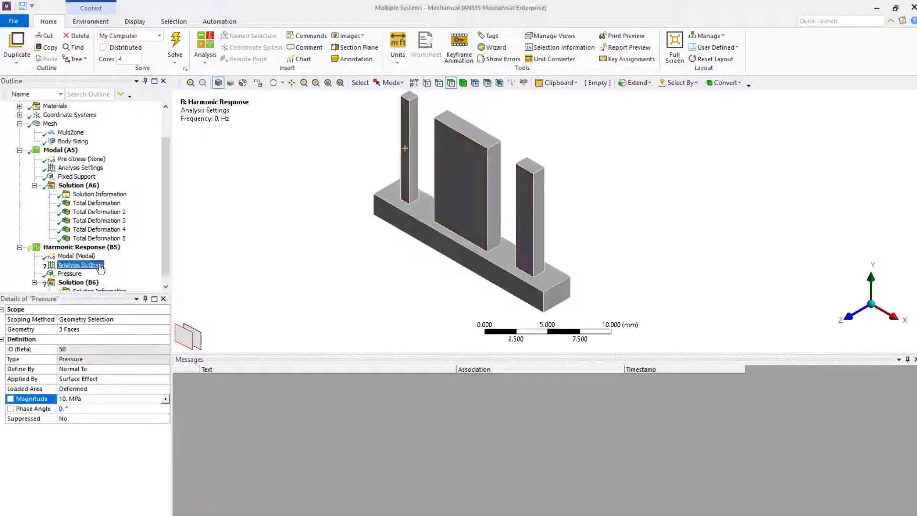
pyautogui.click(80, 264)
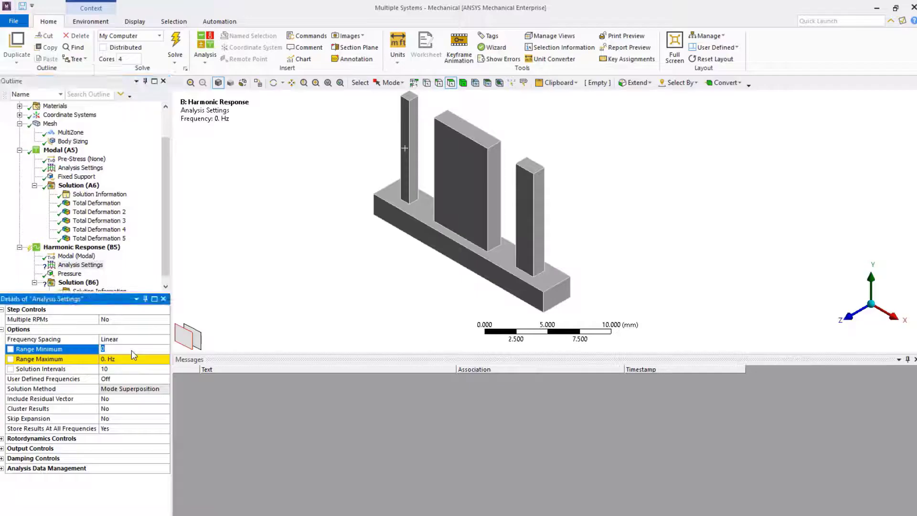
pyautogui.write('6000. Hz')
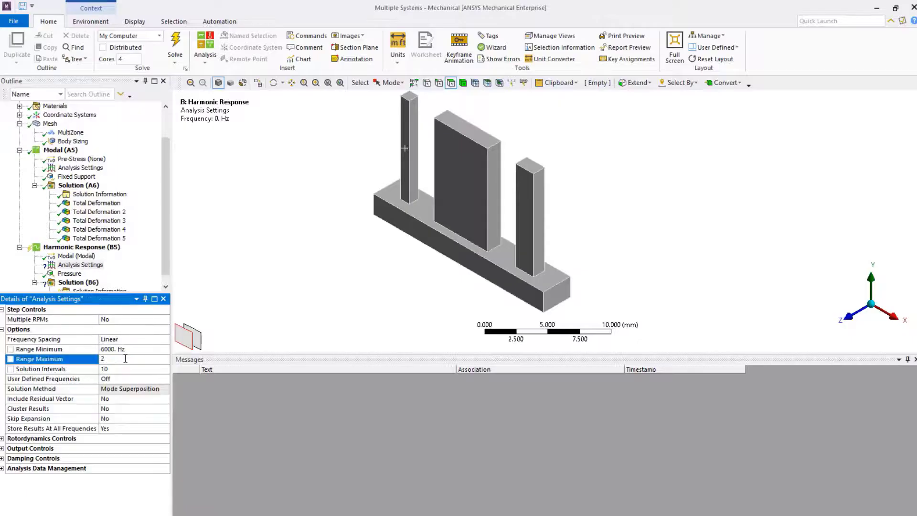
pyautogui.write('20000 Hz')
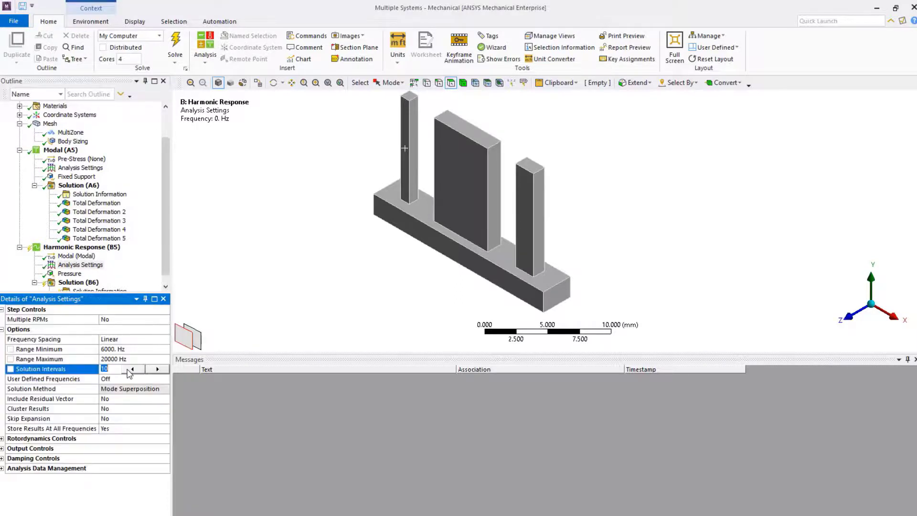
pyautogui.write('5')
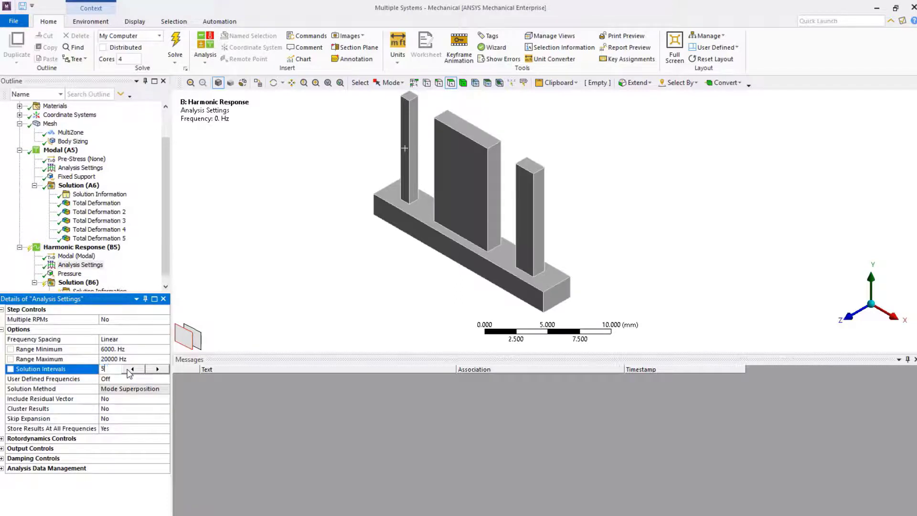
pyautogui.write('0')
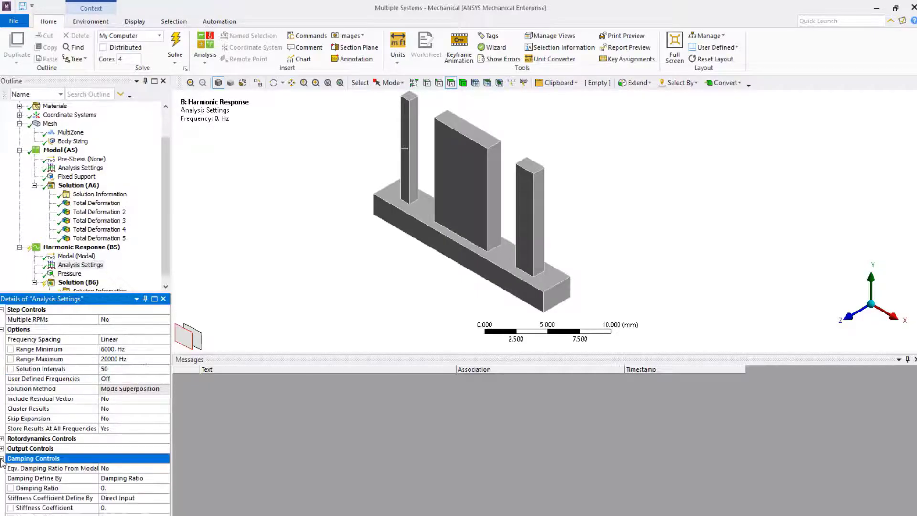
# Set the Damping Ratio under Damping Controls to 0.02
pyautogui.click(135, 488)
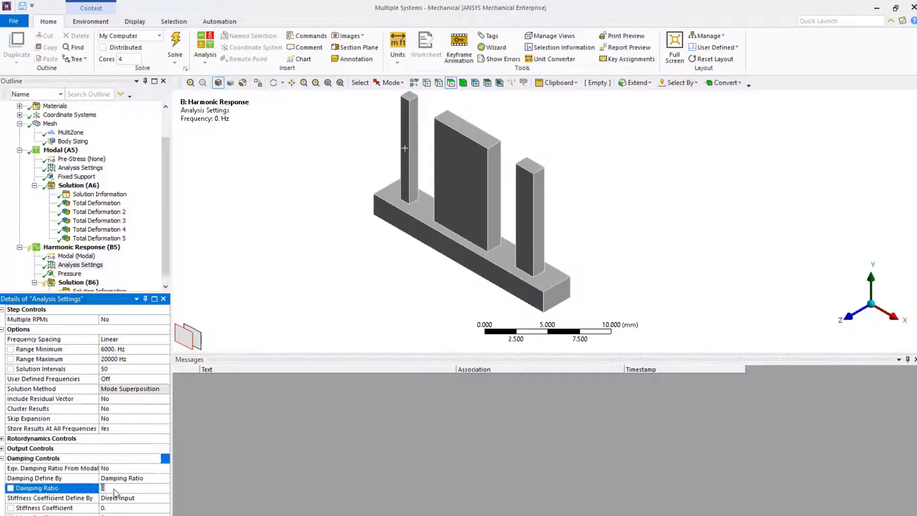
pyautogui.write('0.02')
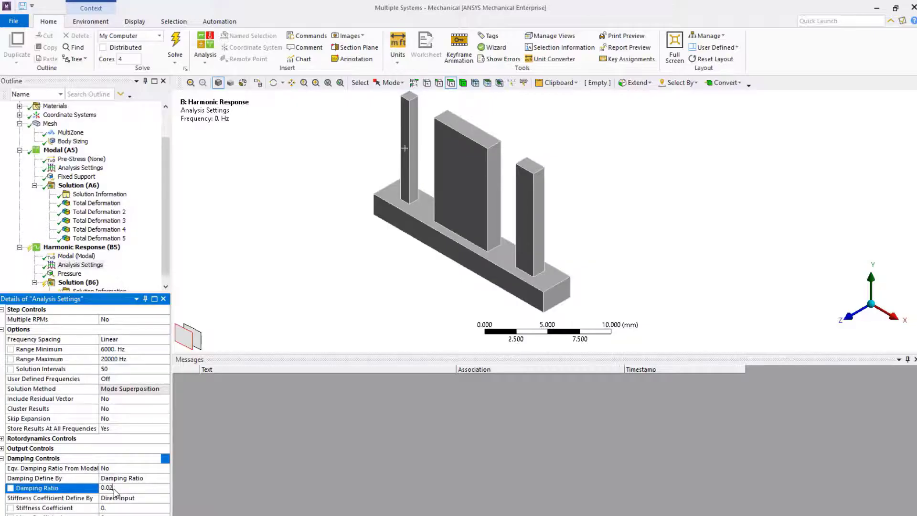
pyautogui.click(81, 238)
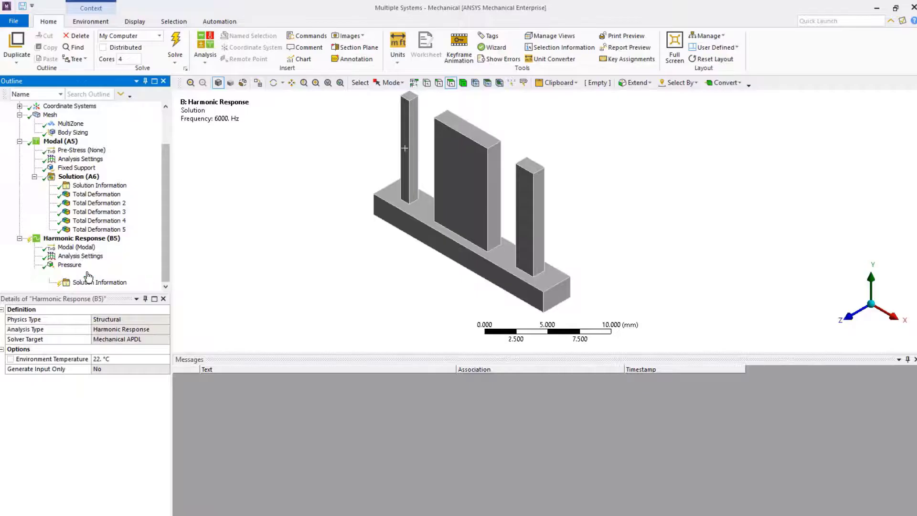
# Add a Frequency Response deformation result scoped to the block body along the Z axis
pyautogui.click(71, 273)
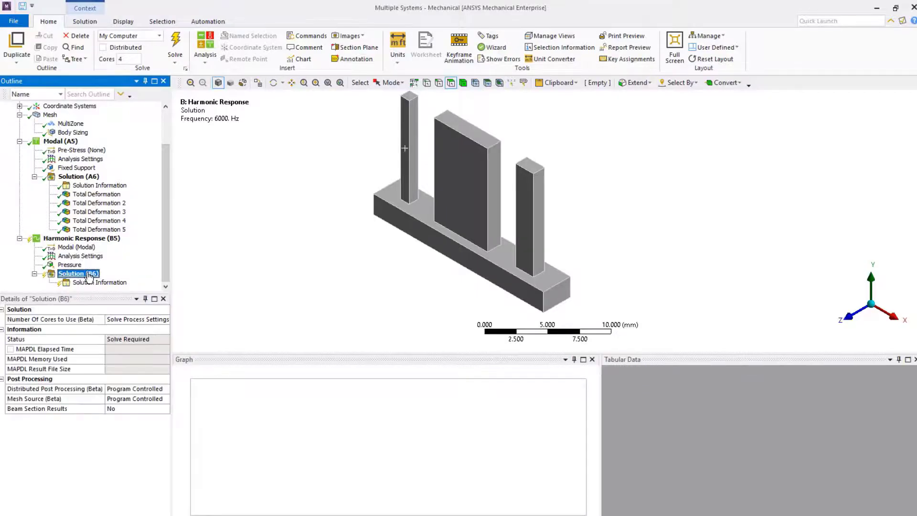
pyautogui.rightClick(78, 273)
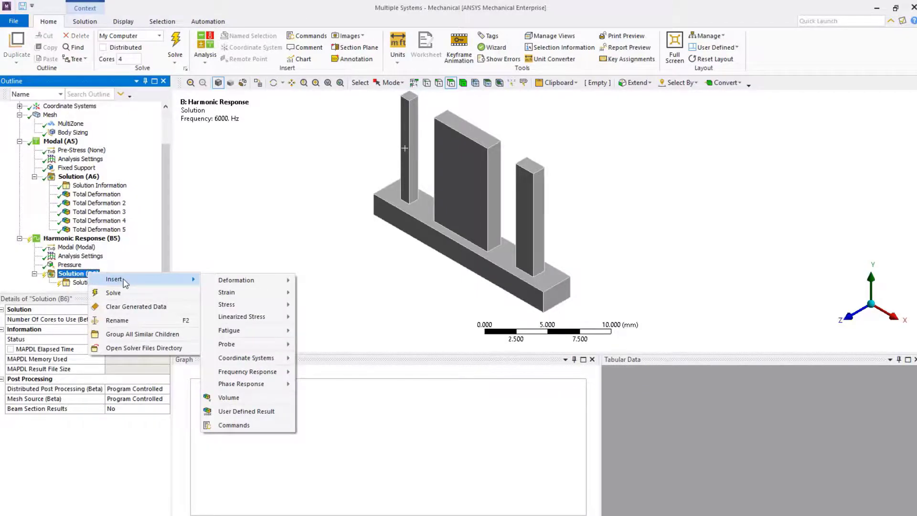
pyautogui.moveTo(144, 279)
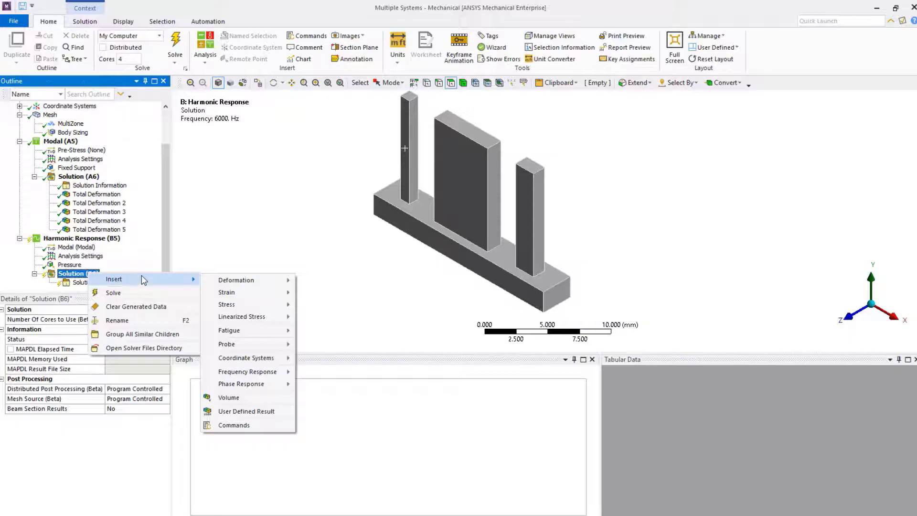
pyautogui.moveTo(247, 371)
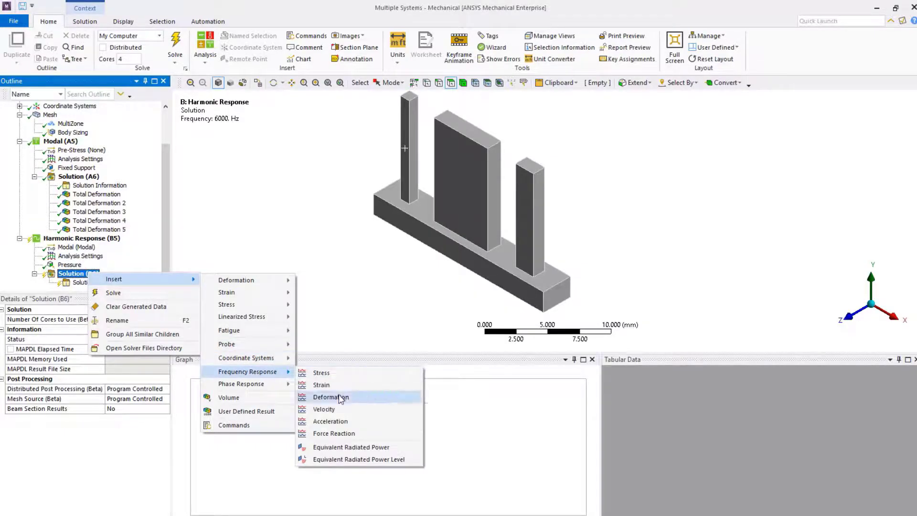
pyautogui.click(330, 396)
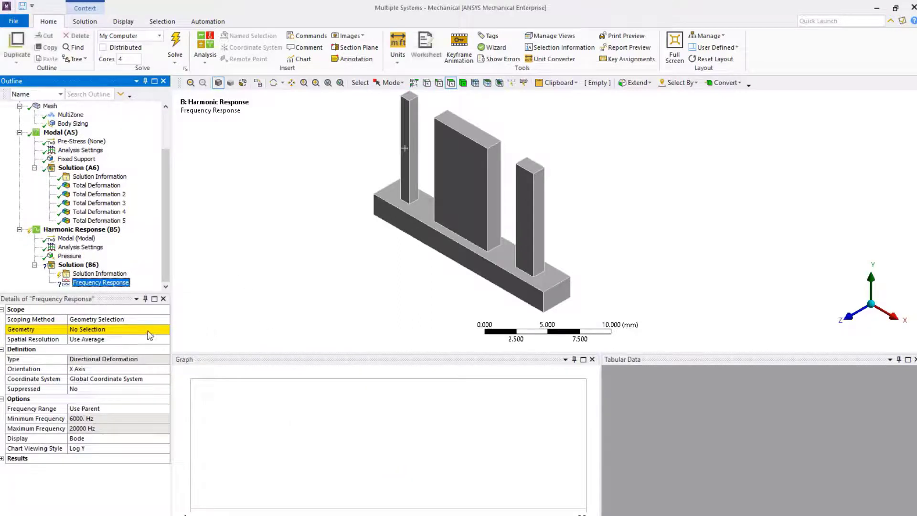
pyautogui.click(410, 152)
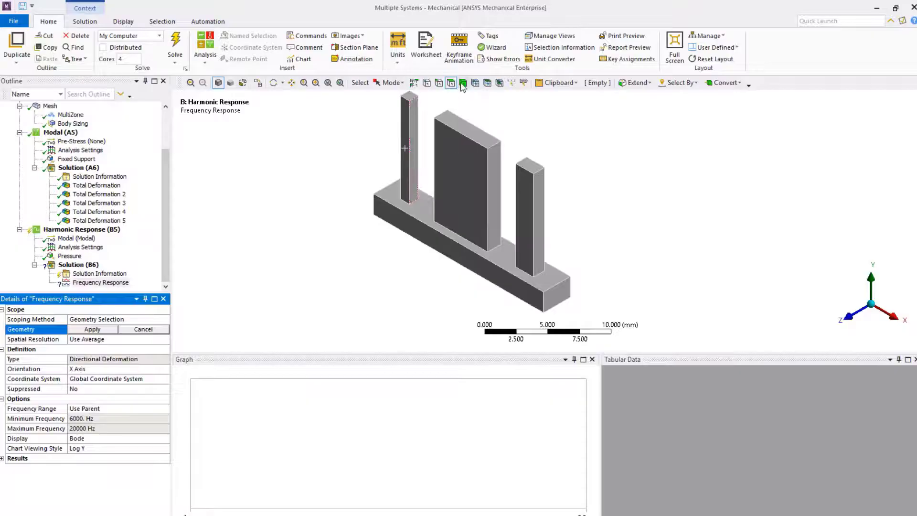
pyautogui.click(463, 83)
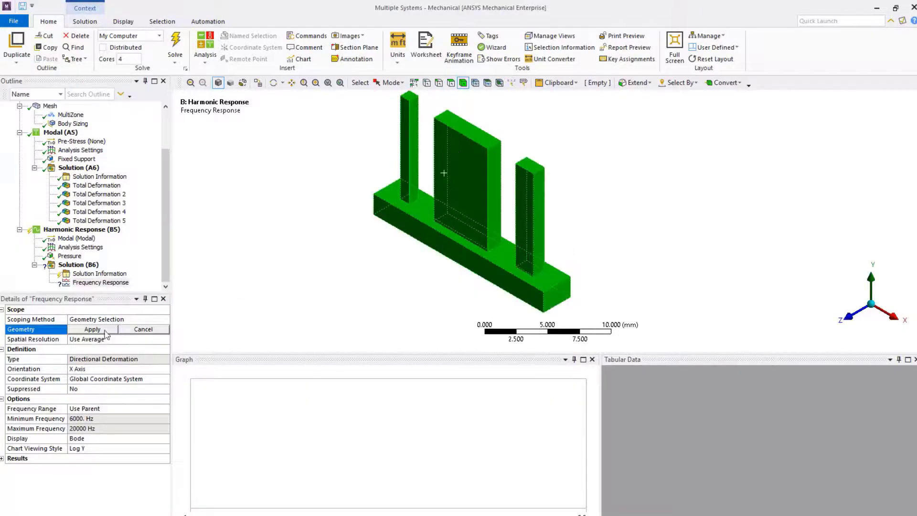
pyautogui.click(91, 329)
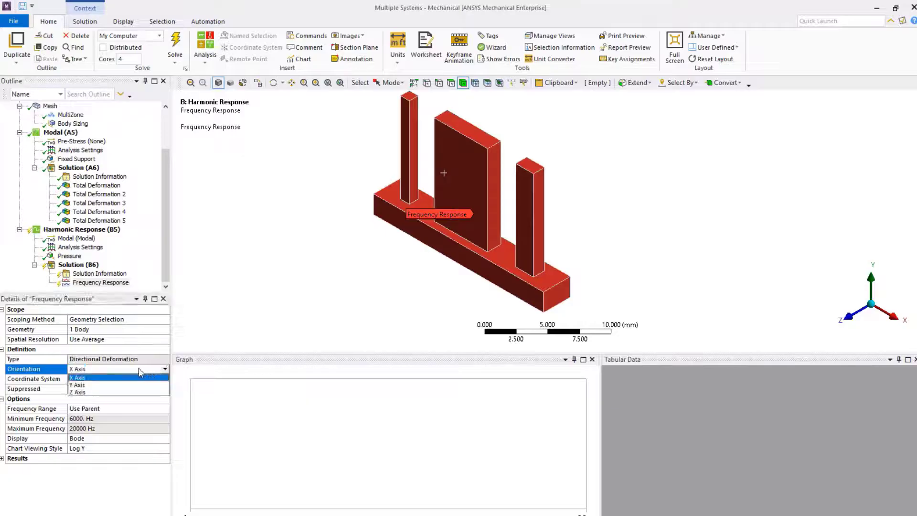
pyautogui.click(77, 392)
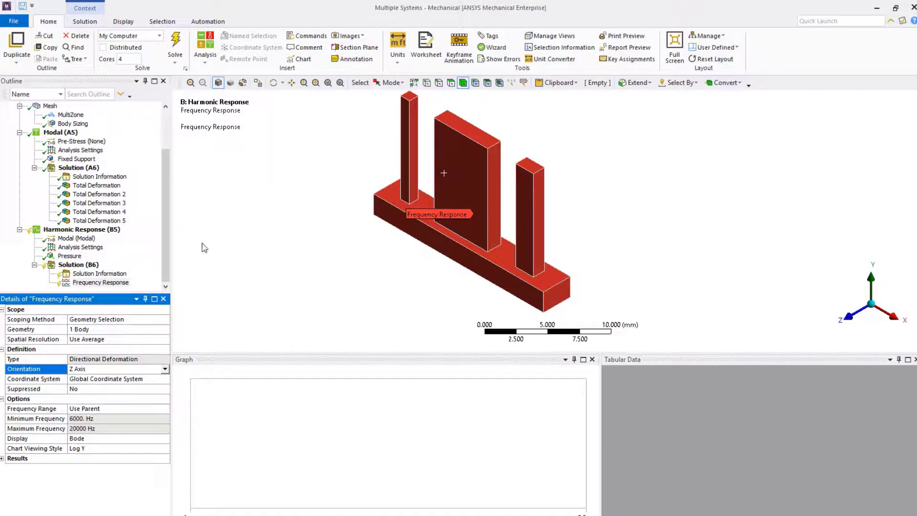
pyautogui.click(70, 264)
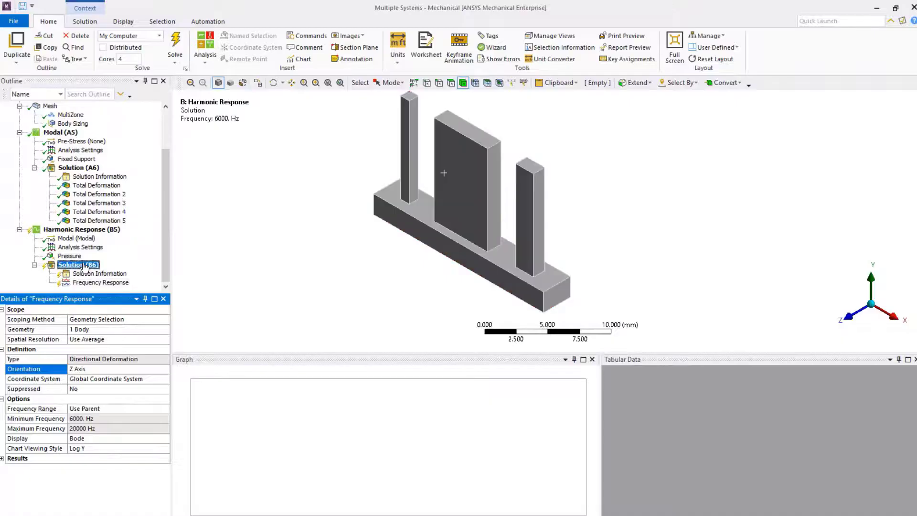
# Solve the harmonic analysis and view the Z-direction Frequency Response with peaks near 7700, 9200, 10800 Hz
pyautogui.rightClick(71, 265)
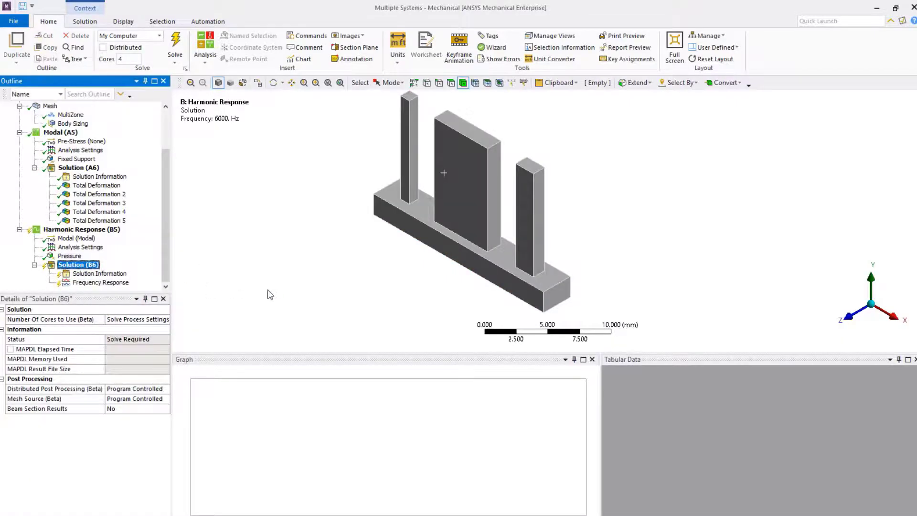
pyautogui.click(175, 44)
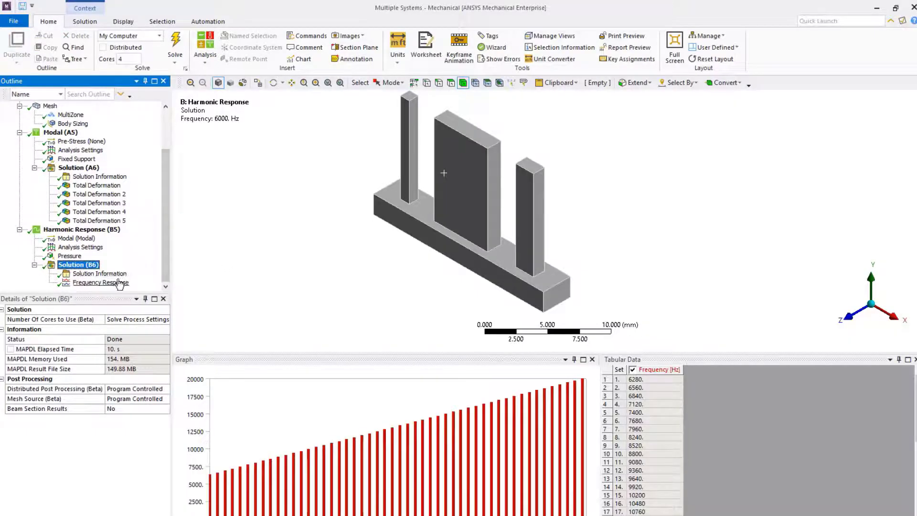
pyautogui.click(100, 282)
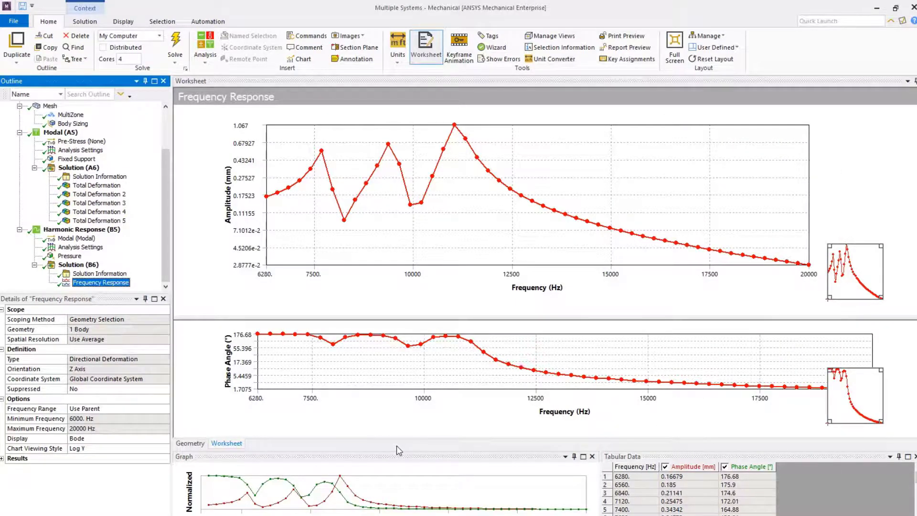
pyautogui.moveTo(80, 247)
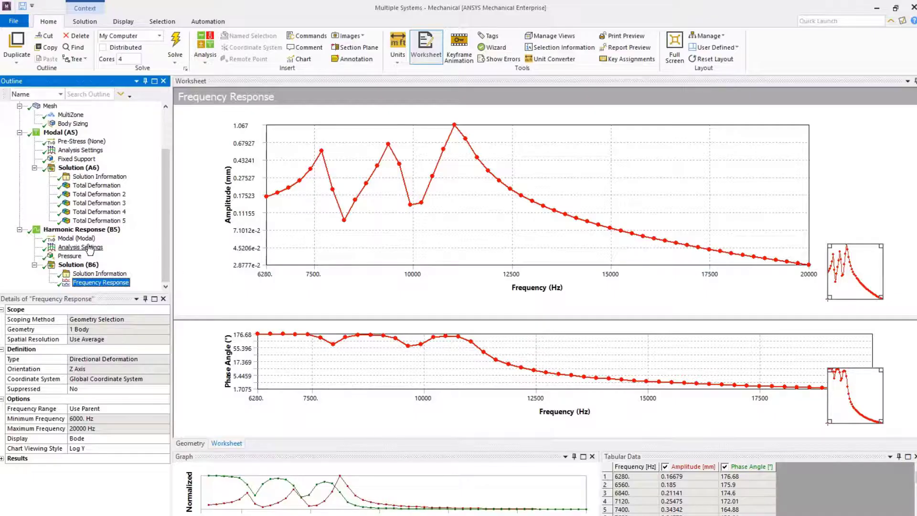
# In Analysis Settings, set Cluster Results to Yes with Cluster Number 10, then select Solution (B6)
pyautogui.click(81, 247)
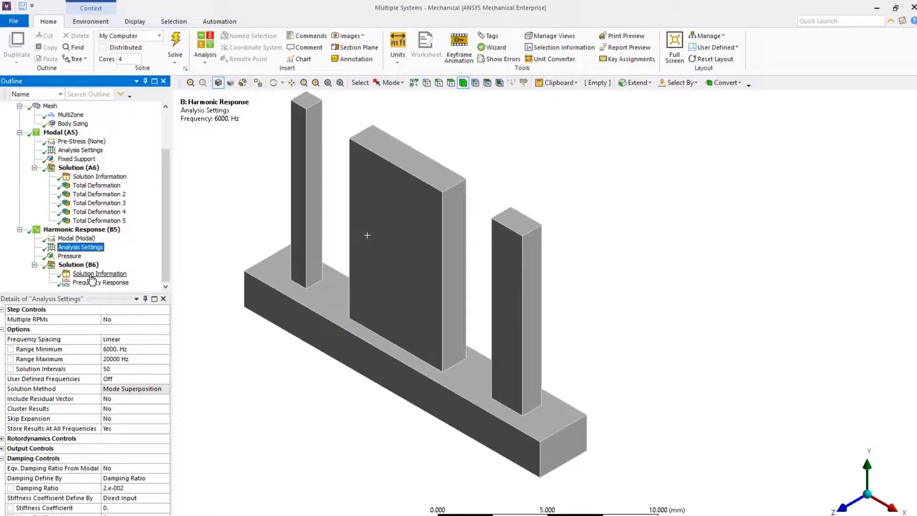
pyautogui.click(70, 408)
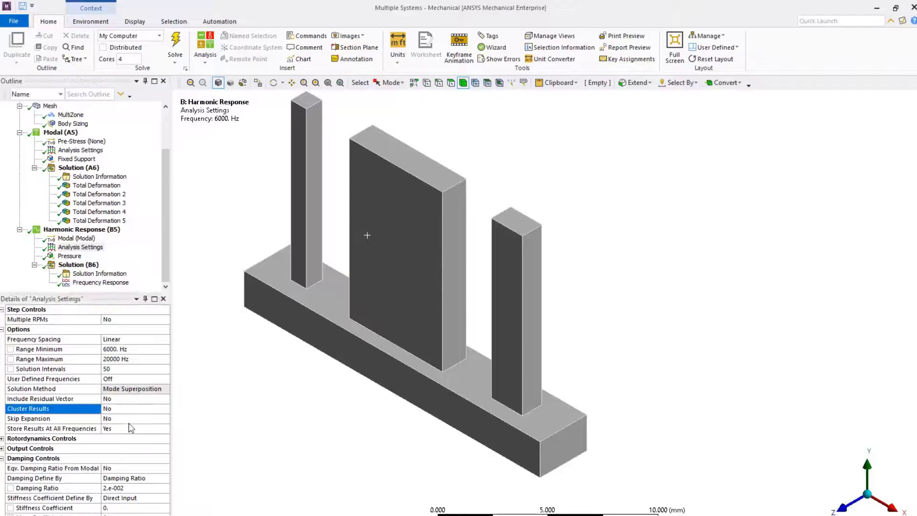
pyautogui.click(135, 409)
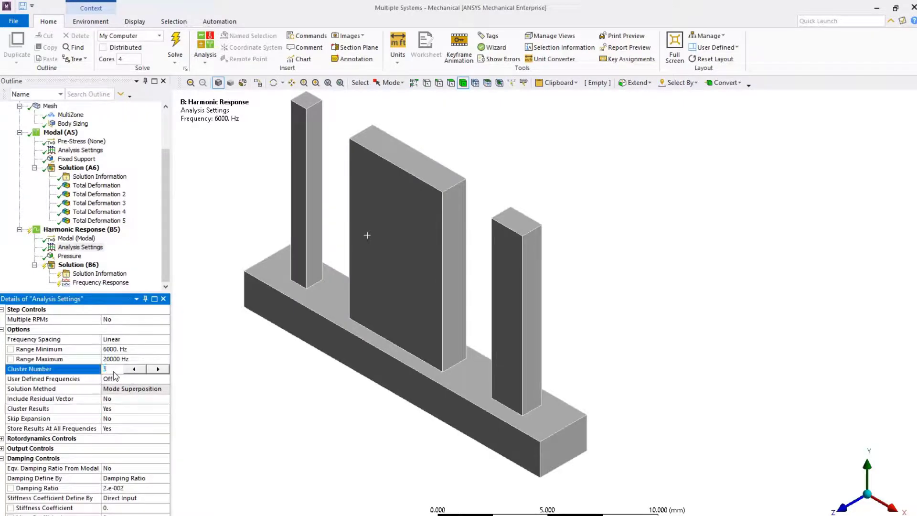
pyautogui.write('10')
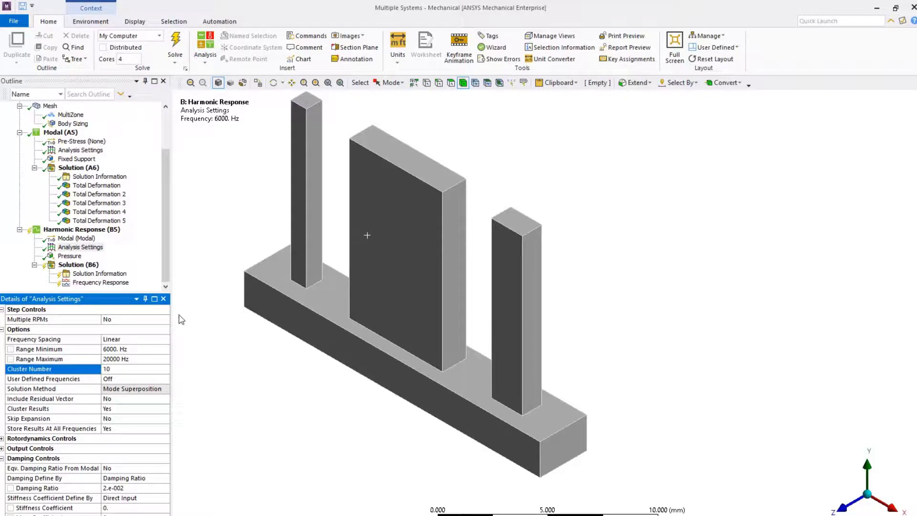
pyautogui.click(78, 264)
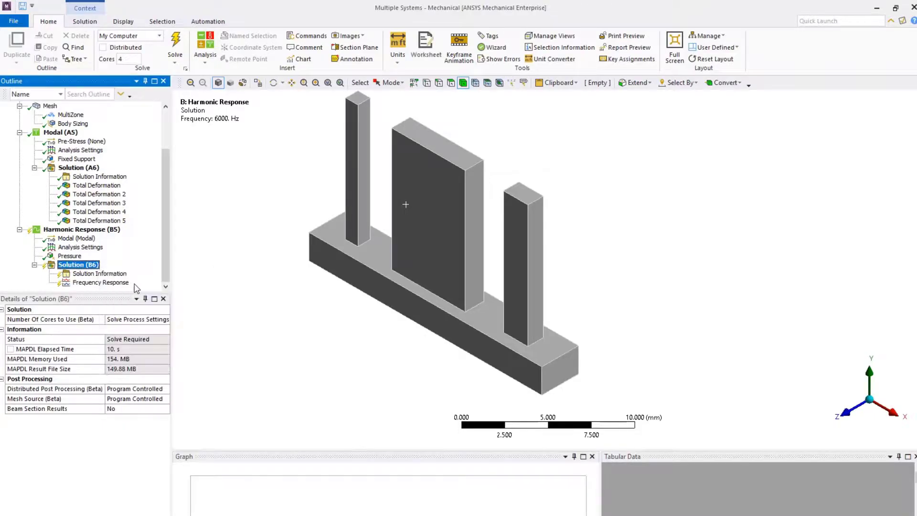
# Re-solve and view the clustered Frequency Response curve in the Worksheet, peaking near 11075 Hz
pyautogui.click(174, 44)
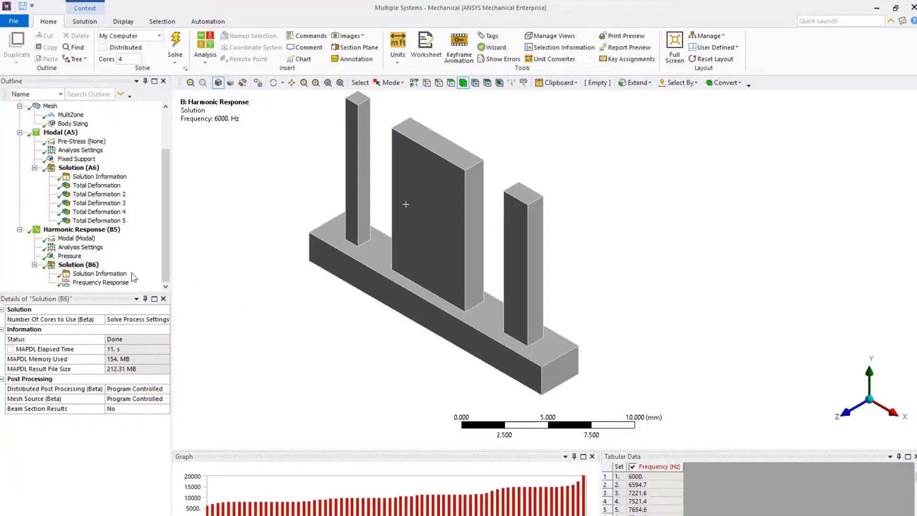
pyautogui.click(101, 282)
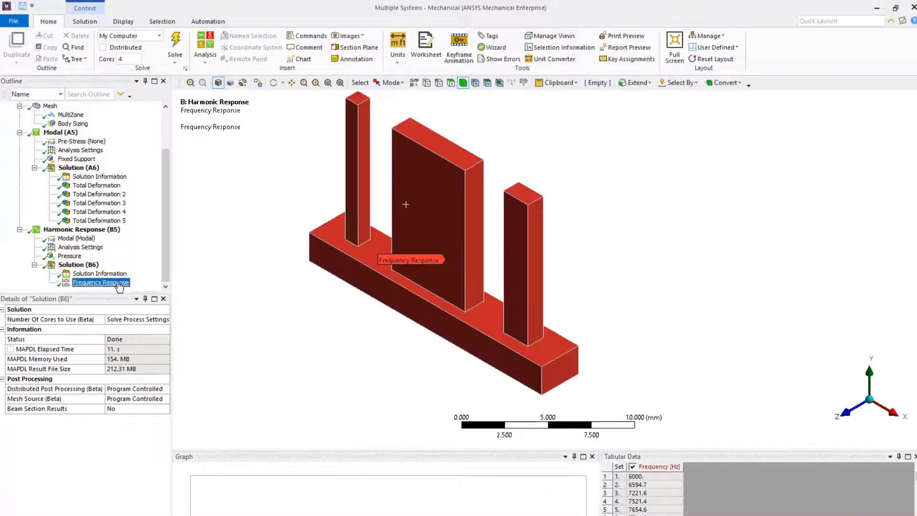
pyautogui.click(426, 42)
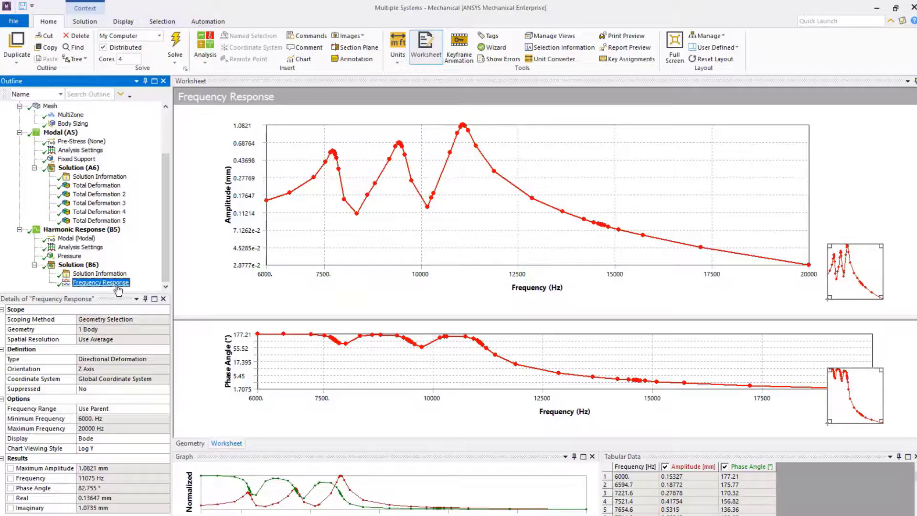
# Create and evaluate a Z-axis Directional Deformation contour at 11075 Hz, peaking at 6.8157 mm
pyautogui.rightClick(101, 282)
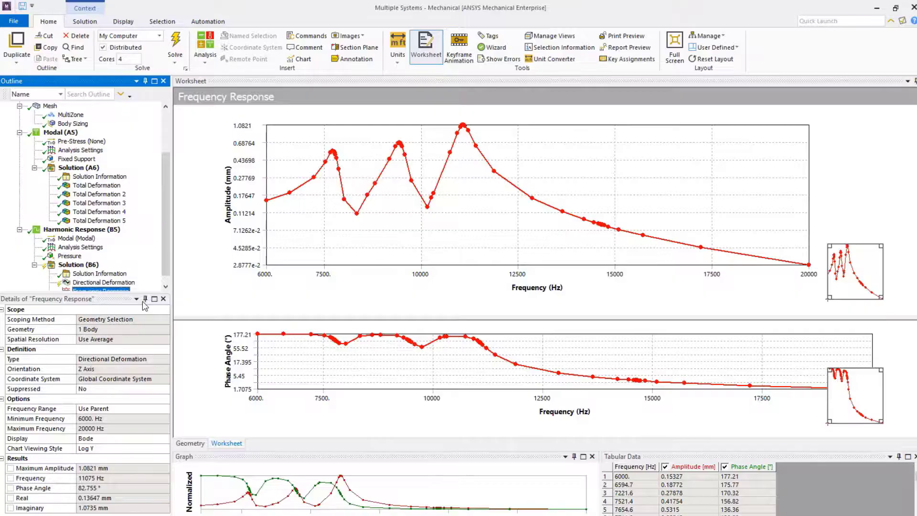
pyautogui.click(101, 282)
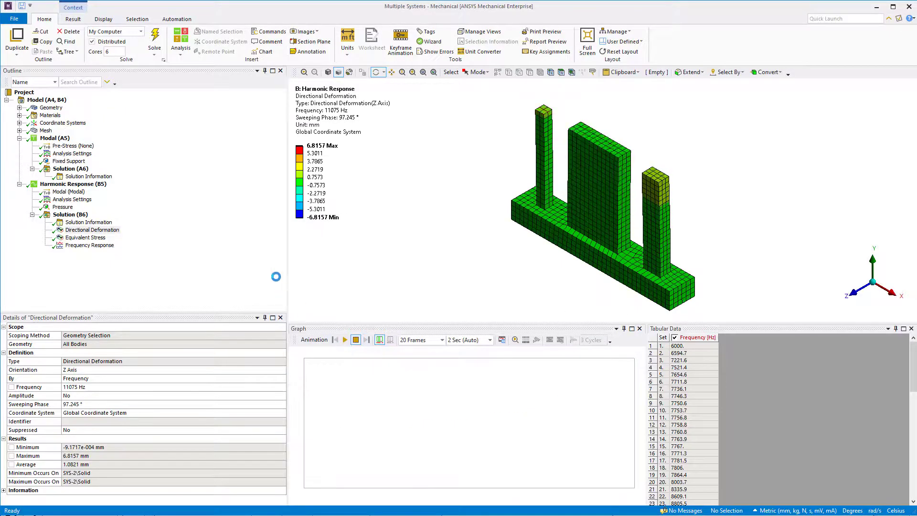
pyautogui.click(344, 339)
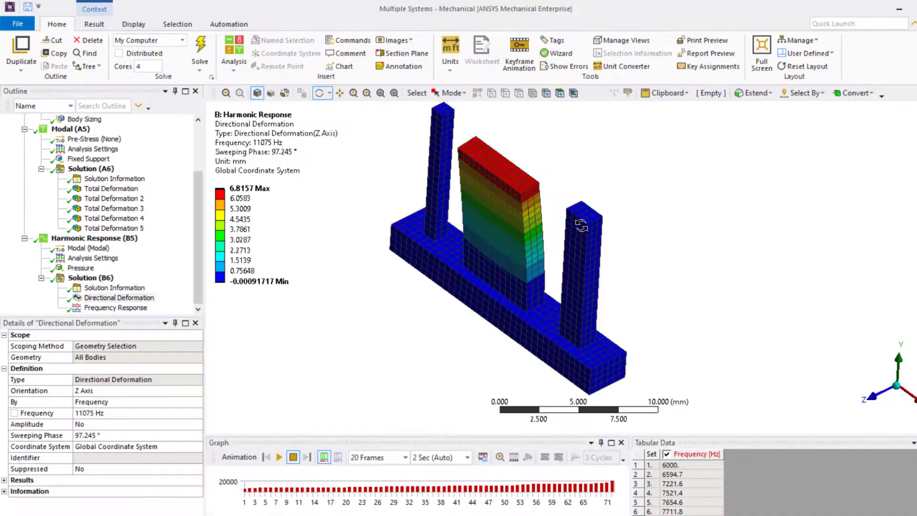
pyautogui.click(89, 278)
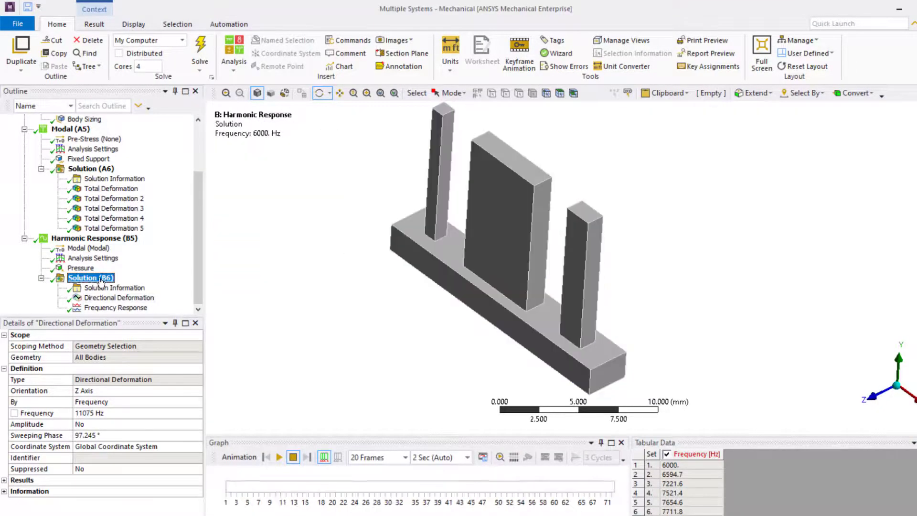
# Insert an Equivalent (von-Mises) Stress at 11075 Hz and 97.245° phase, then evaluate all results
pyautogui.rightClick(91, 277)
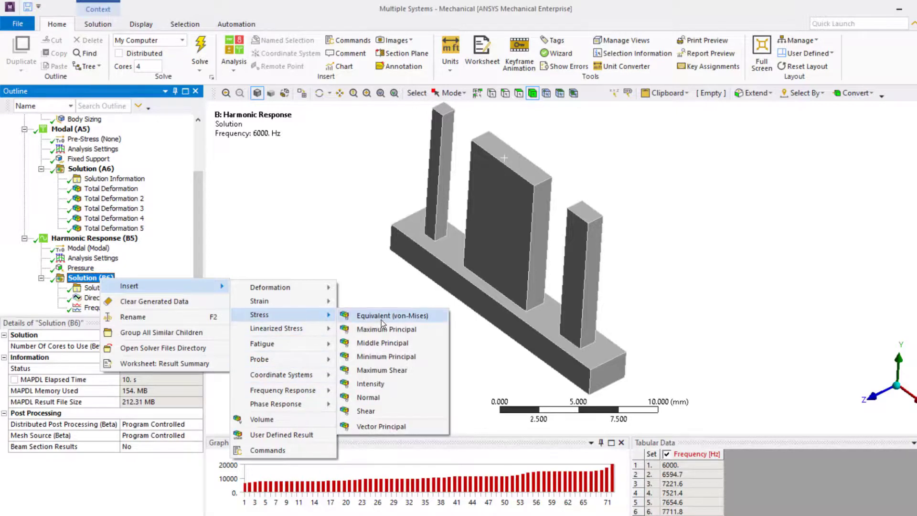
pyautogui.click(392, 315)
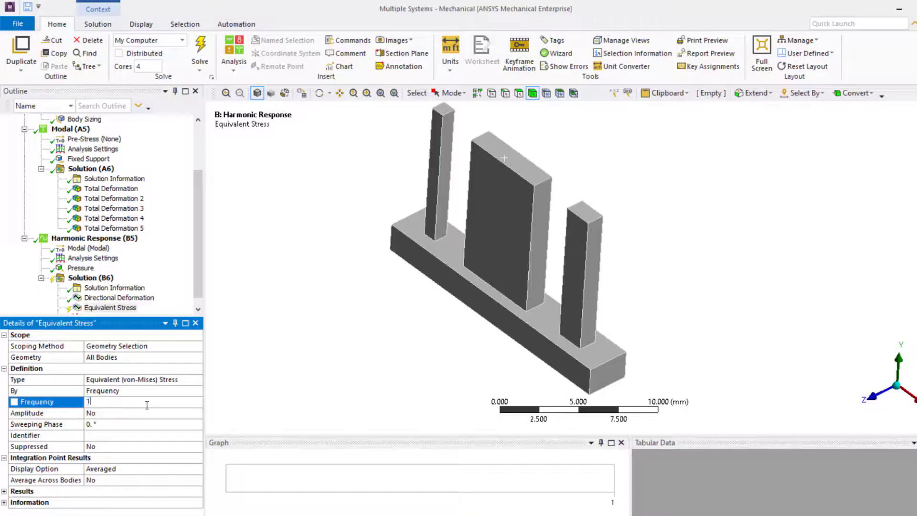
pyautogui.write('11075 Hz')
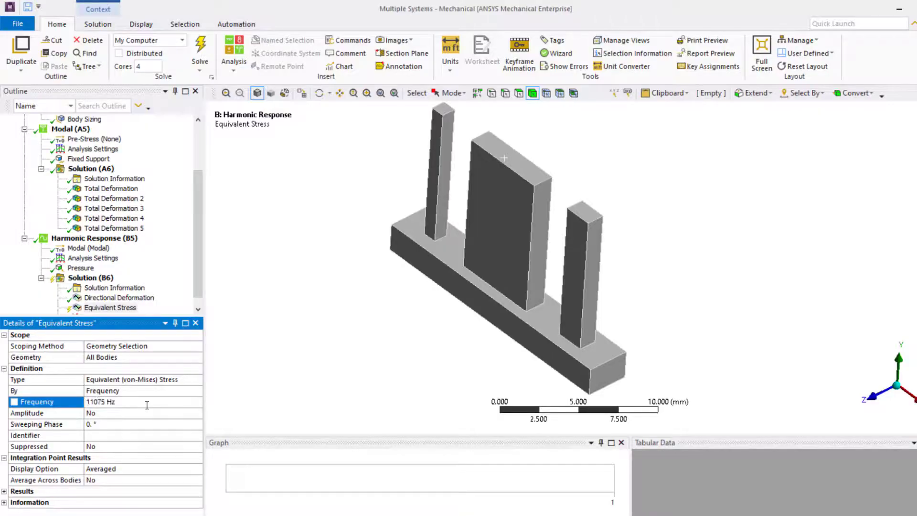
pyautogui.click(38, 424)
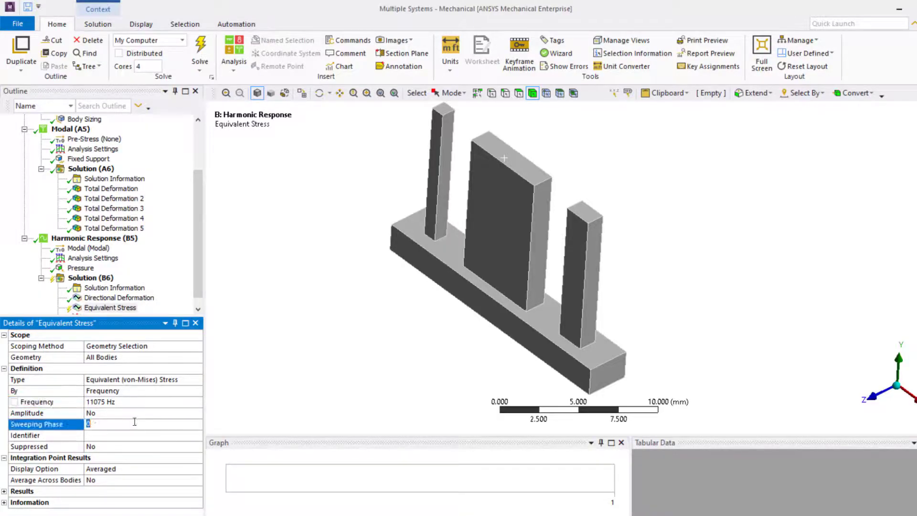
pyautogui.write('97.245')
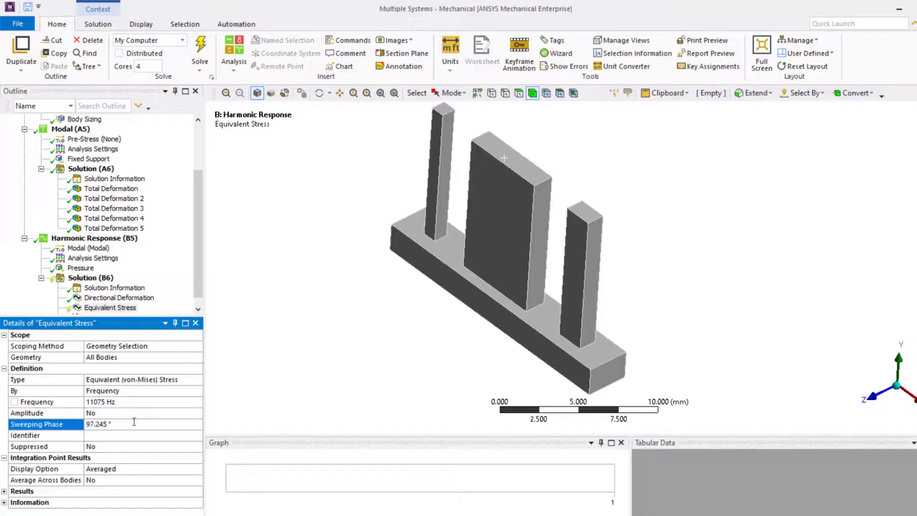
pyautogui.rightClick(109, 307)
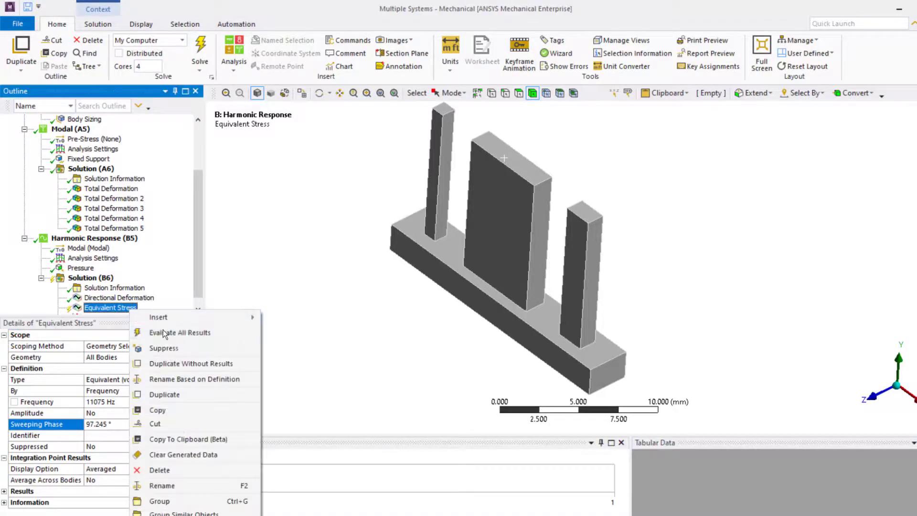
pyautogui.click(180, 333)
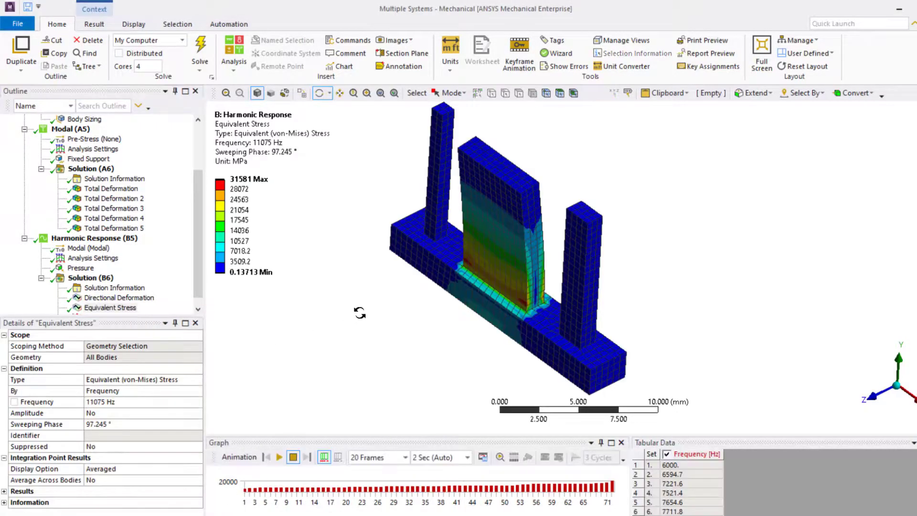